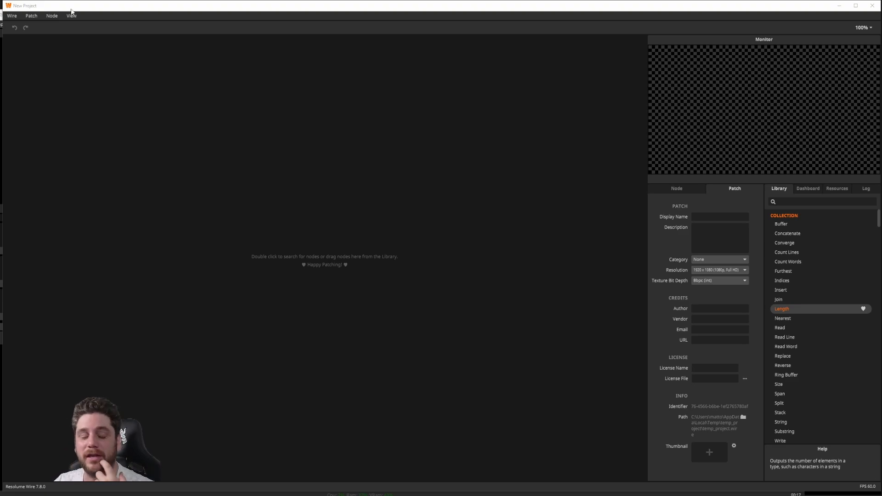
pyautogui.moveTo(138, 91)
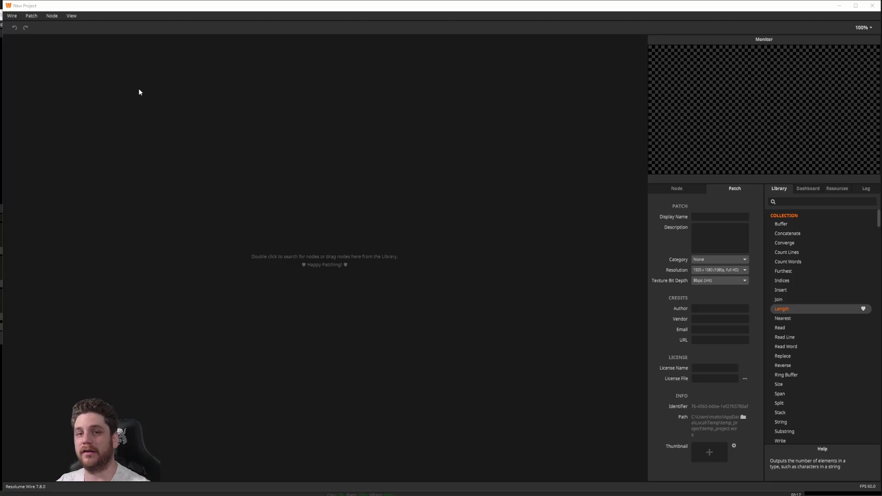
pyautogui.moveTo(493, 291)
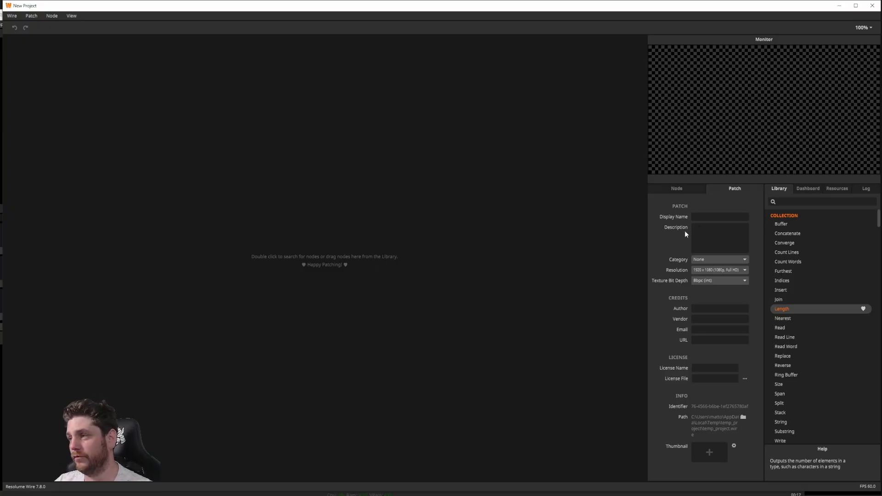
# Step: Set the patch Category to Source and the Display Name to NYE-Countdown
pyautogui.click(719, 259)
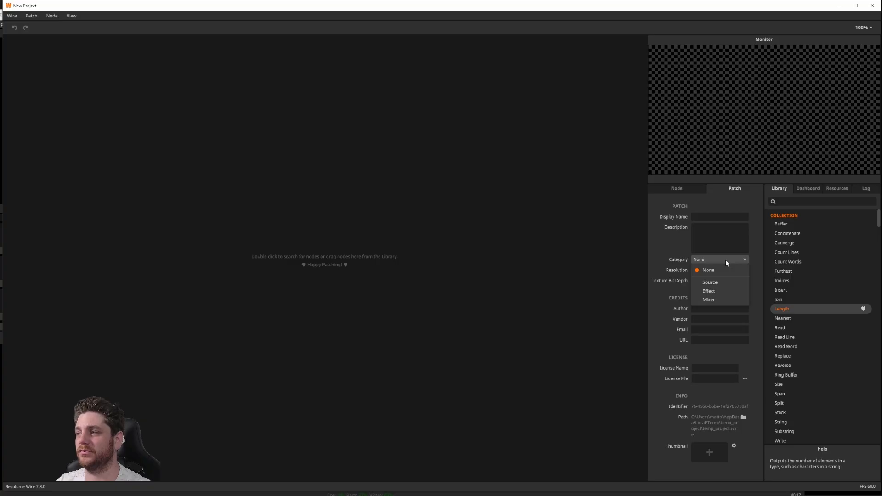
pyautogui.click(710, 282)
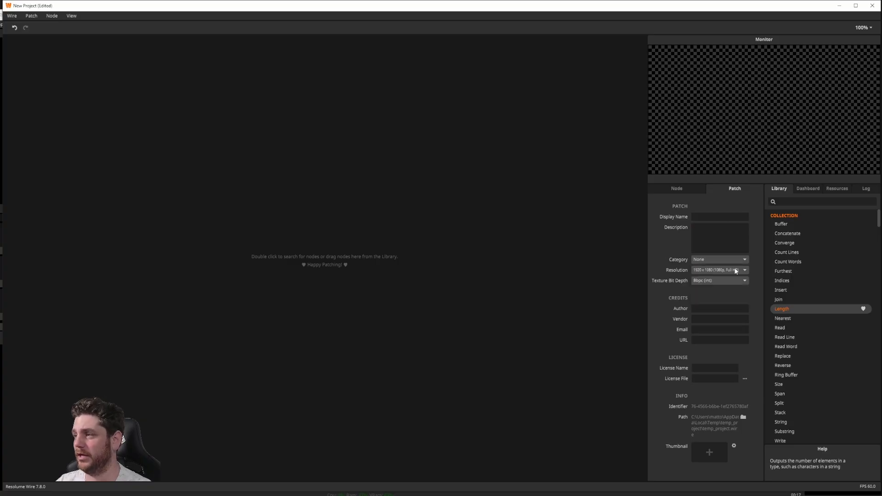
pyautogui.click(745, 259)
pyautogui.write('N')
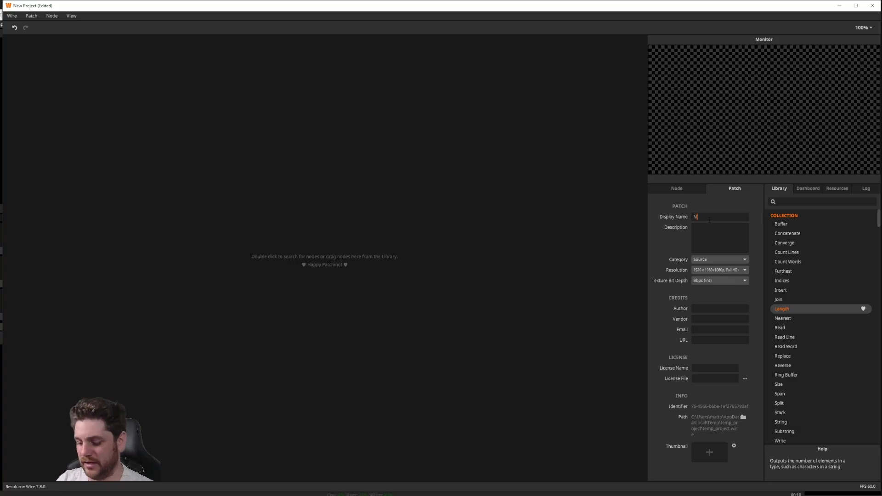
pyautogui.write('YE')
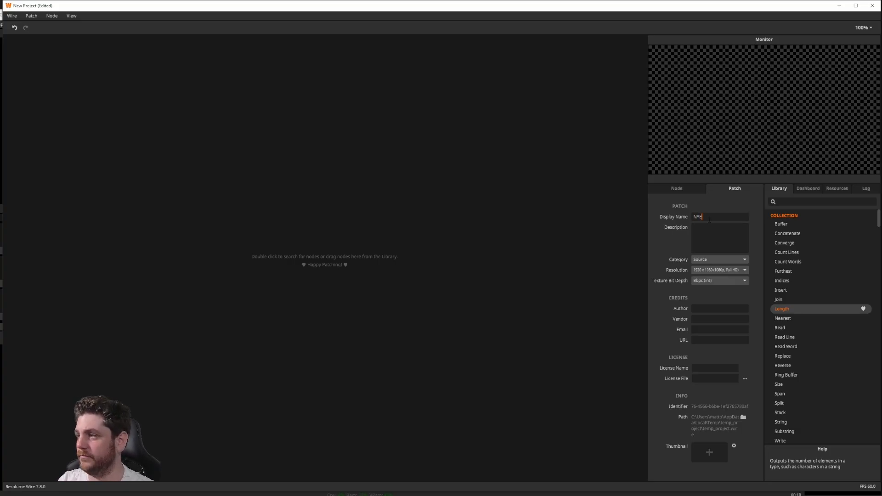
pyautogui.write('-Countdown')
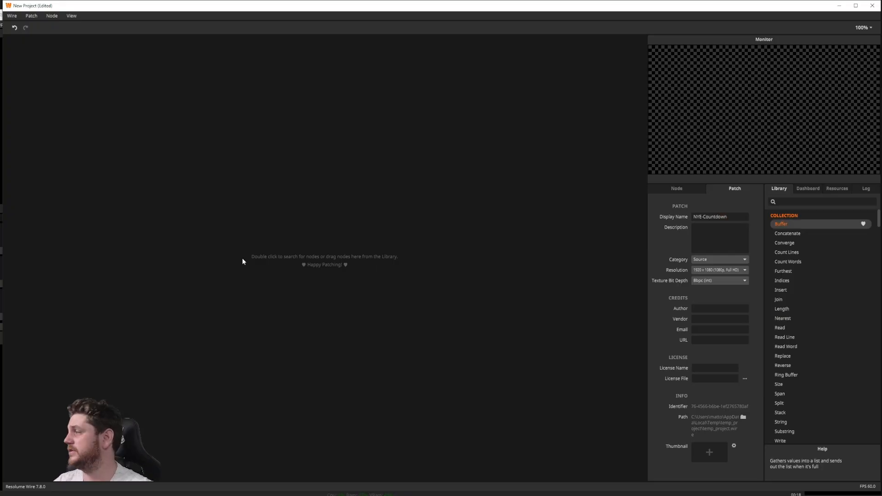
# Step: Add a Texture Out node and a System Time node, moving System Time to the left
pyautogui.doubleClick(323, 256)
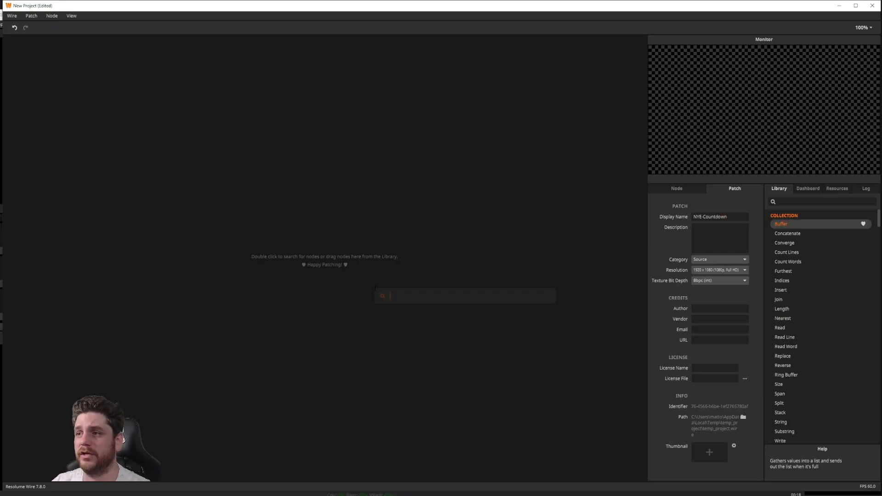
pyautogui.write('tre')
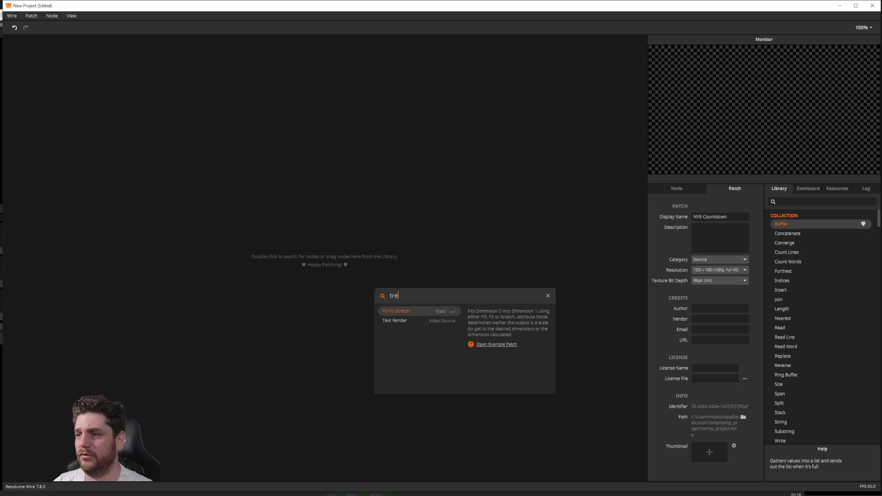
pyautogui.write('ex')
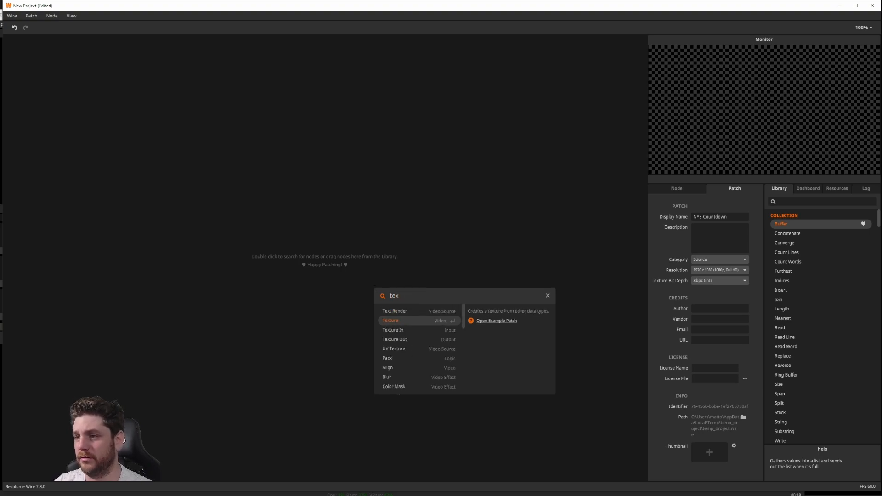
pyautogui.click(394, 339)
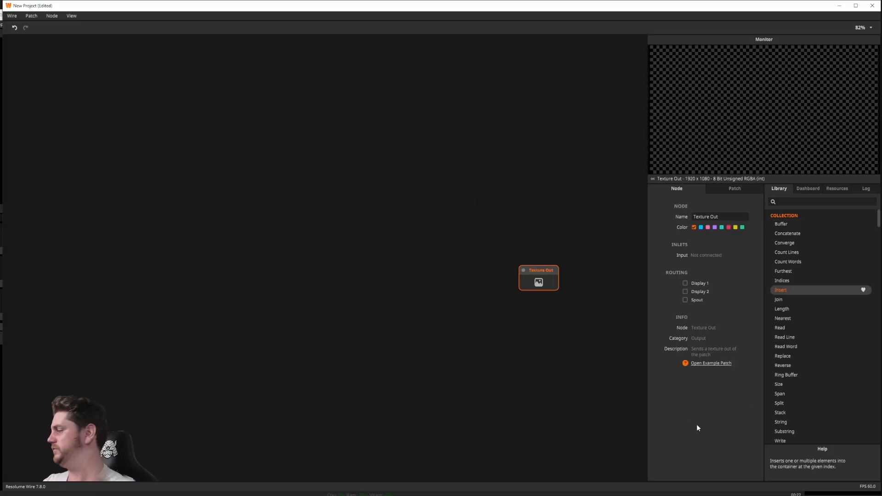
pyautogui.moveTo(267, 307)
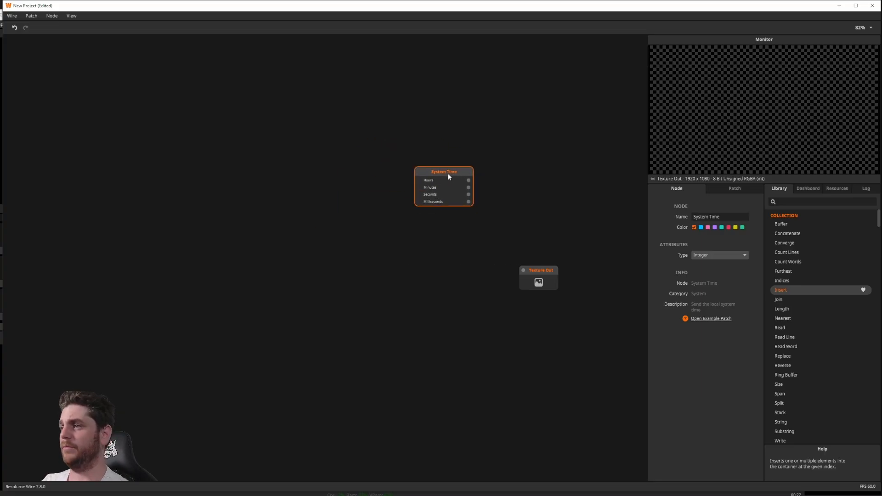
pyautogui.moveTo(444, 171); pyautogui.dragTo(380, 166)
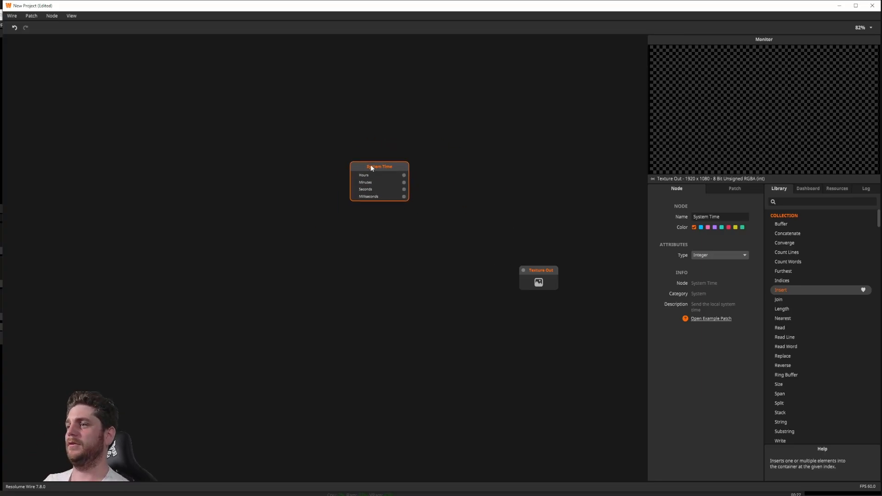
pyautogui.moveTo(380, 166); pyautogui.dragTo(316, 157)
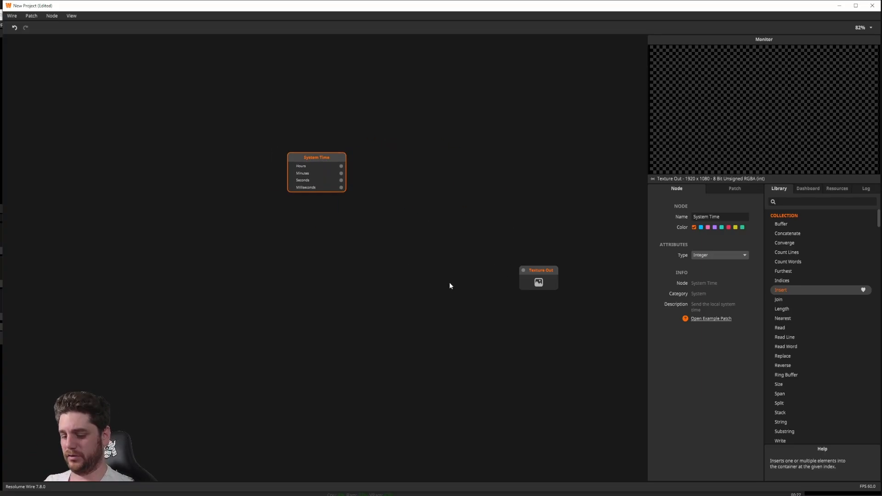
# Step: Add a Text Render node and a Video Mixer node beside Texture Out
pyautogui.write('tex')
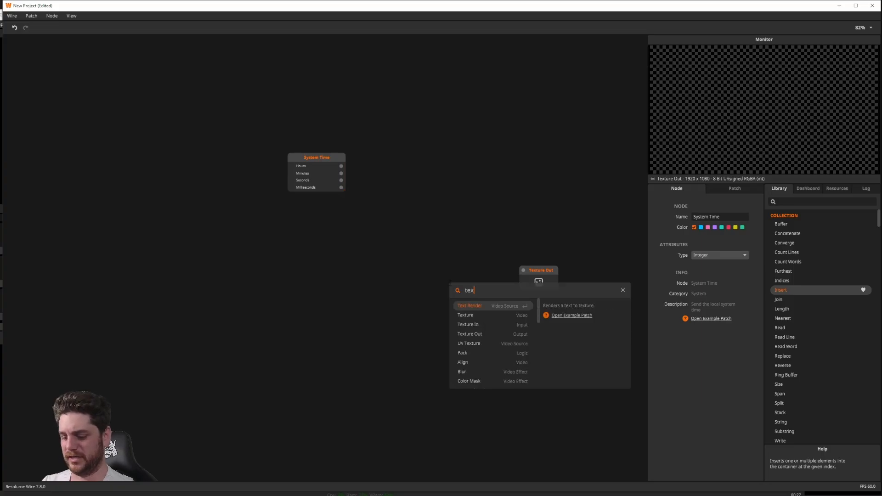
pyautogui.click(469, 306)
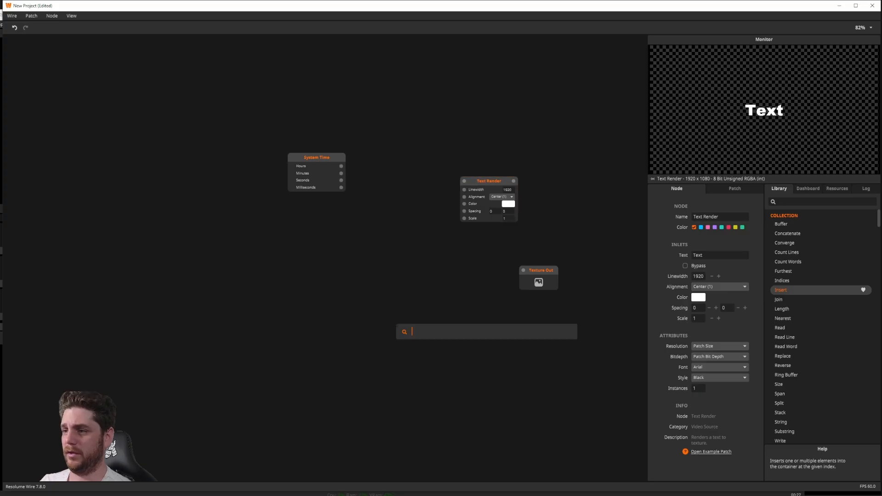
pyautogui.write('mix')
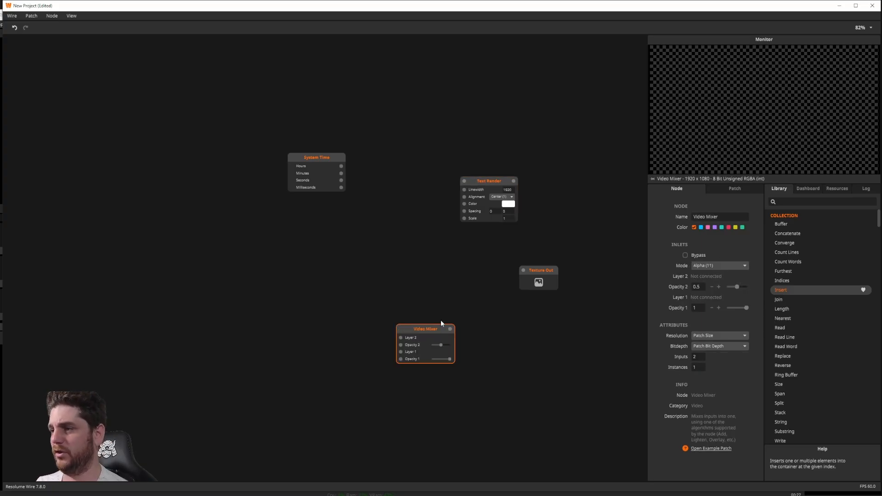
pyautogui.moveTo(424, 329); pyautogui.dragTo(458, 265)
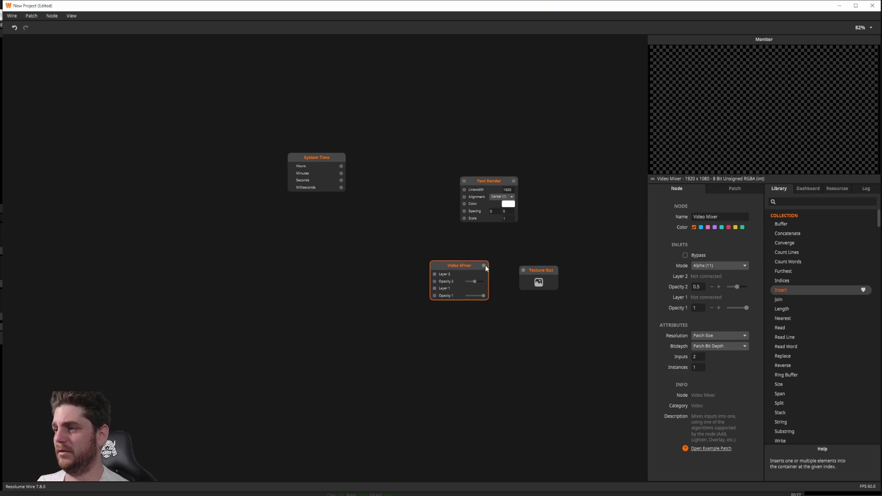
# Step: Wire Video Mixer into Texture Out and Text Render into mixer Layer 2
pyautogui.moveTo(483, 265); pyautogui.dragTo(524, 271)
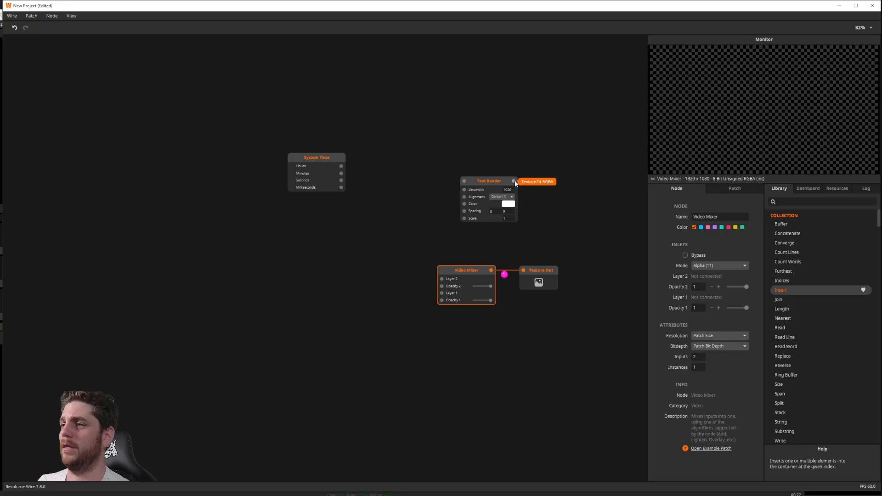
pyautogui.moveTo(513, 181); pyautogui.dragTo(441, 279)
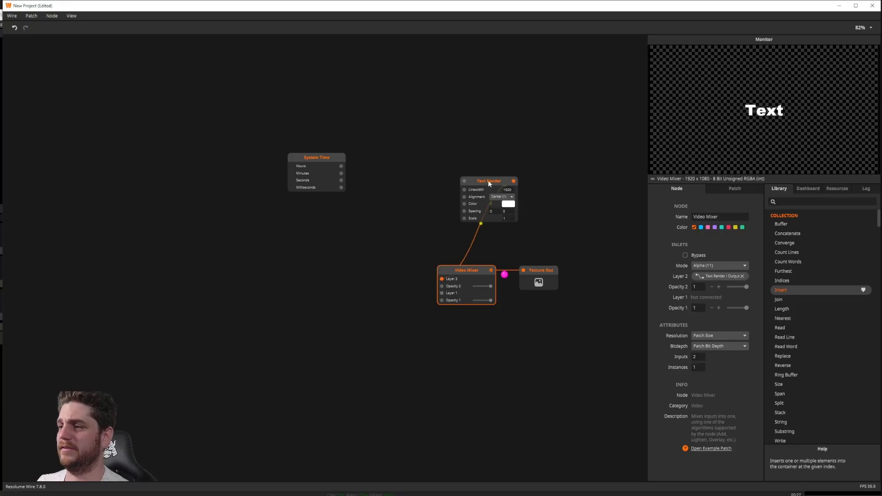
pyautogui.moveTo(489, 181); pyautogui.dragTo(529, 133)
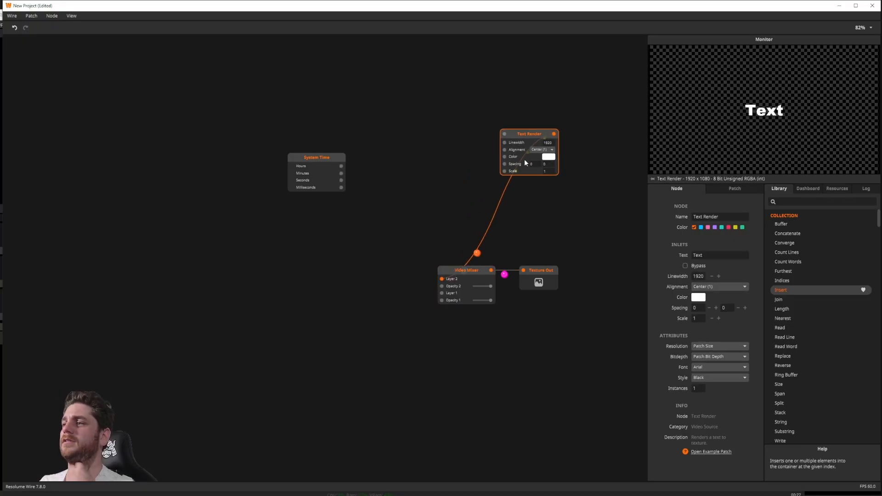
pyautogui.moveTo(529, 133); pyautogui.dragTo(489, 151)
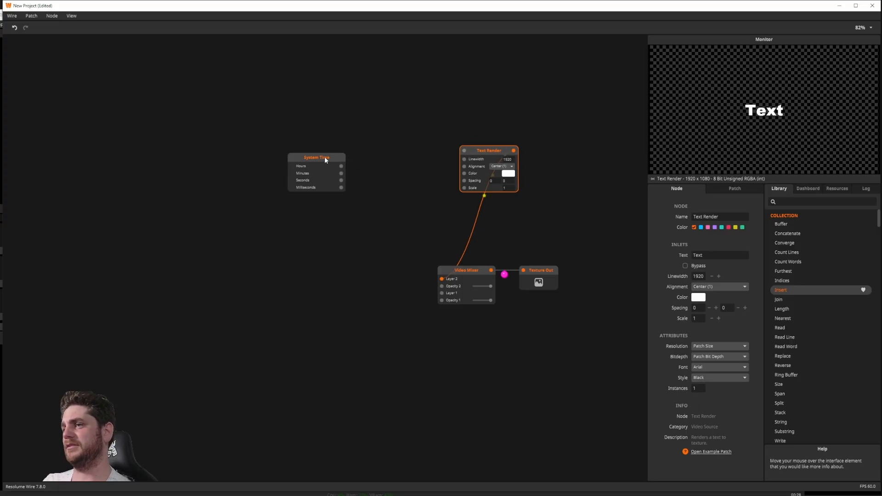
# Step: Place two stacked Concatenate nodes next to the System Time node
pyautogui.click(316, 157)
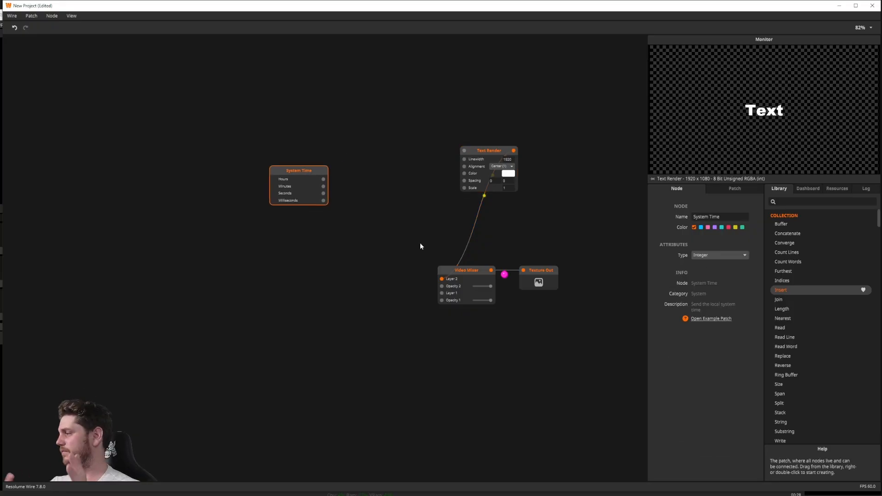
pyautogui.moveTo(389, 249)
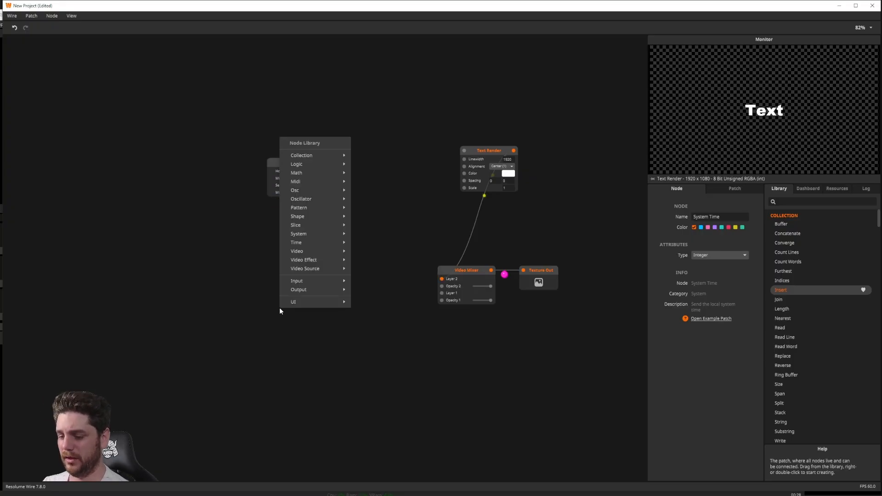
pyautogui.moveTo(301, 156)
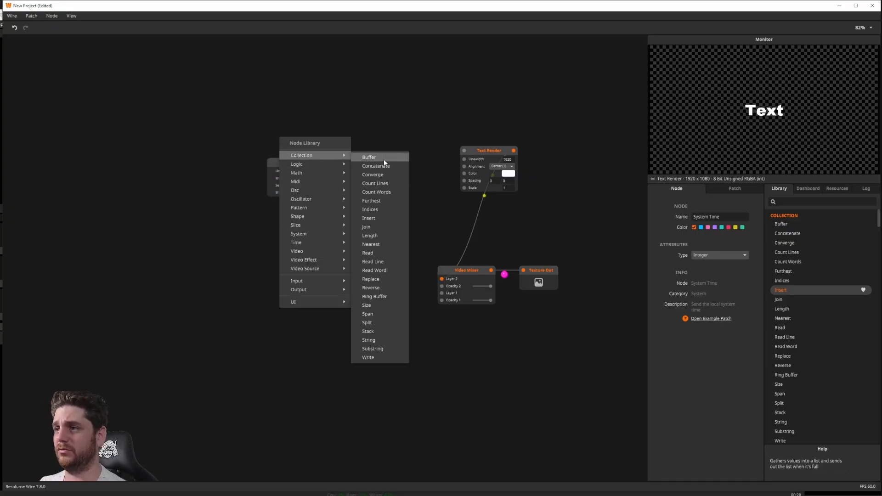
pyautogui.click(376, 165)
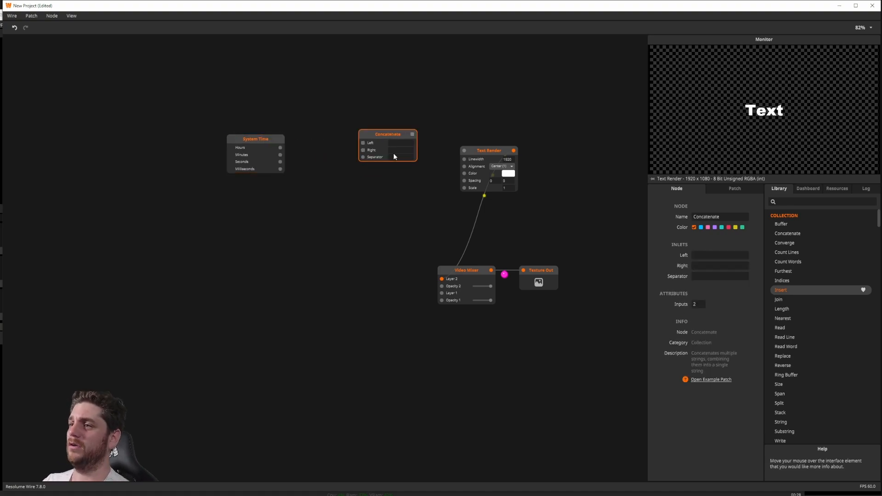
pyautogui.moveTo(387, 145); pyautogui.dragTo(326, 258)
pyautogui.write(':')
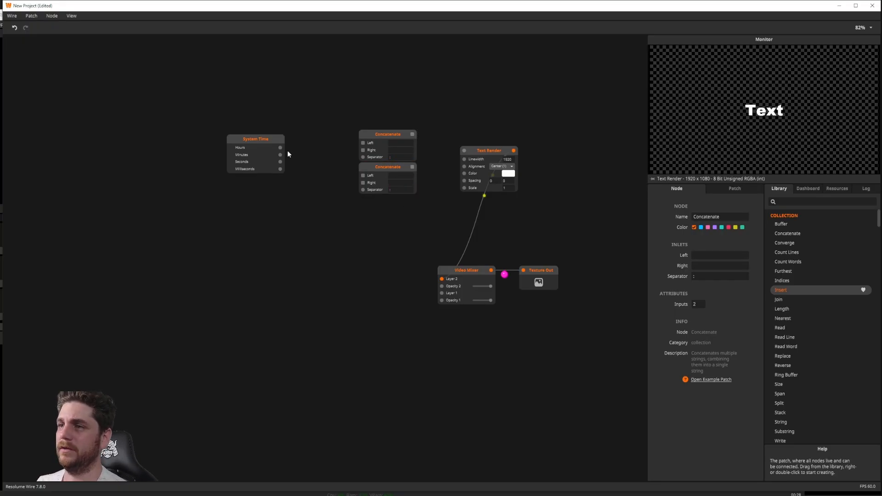
pyautogui.moveTo(280, 147); pyautogui.dragTo(363, 142)
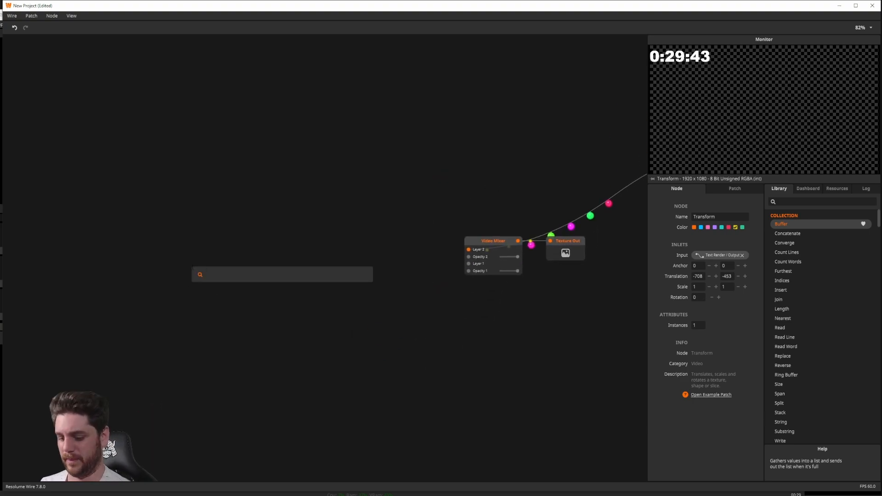
# Step: Add an Int In node named Hour with Max 24 near the left edge
pyautogui.write('time')
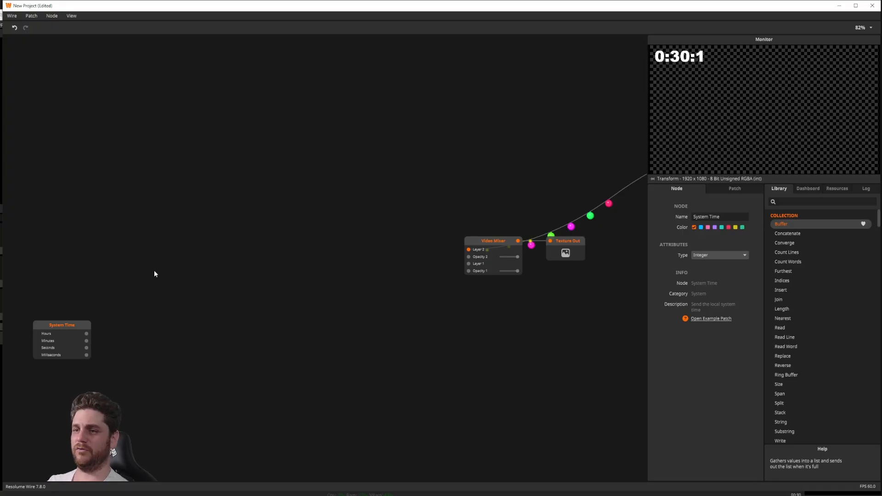
pyautogui.write('int')
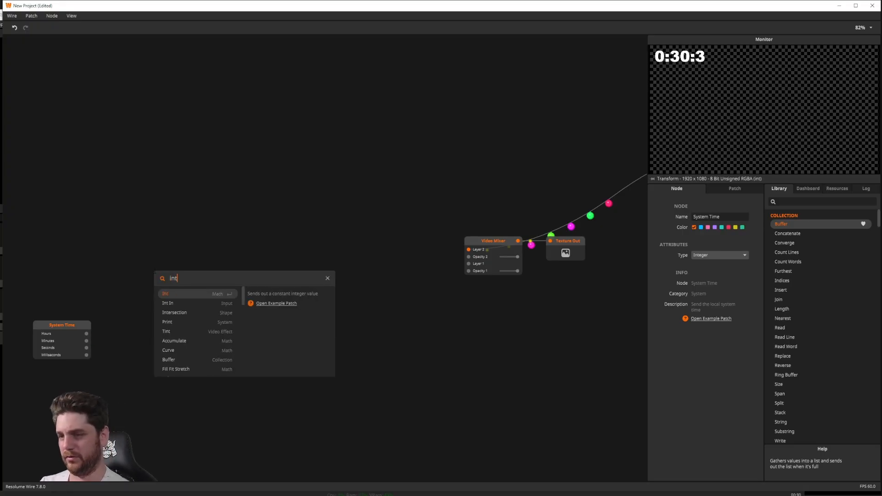
pyautogui.click(167, 303)
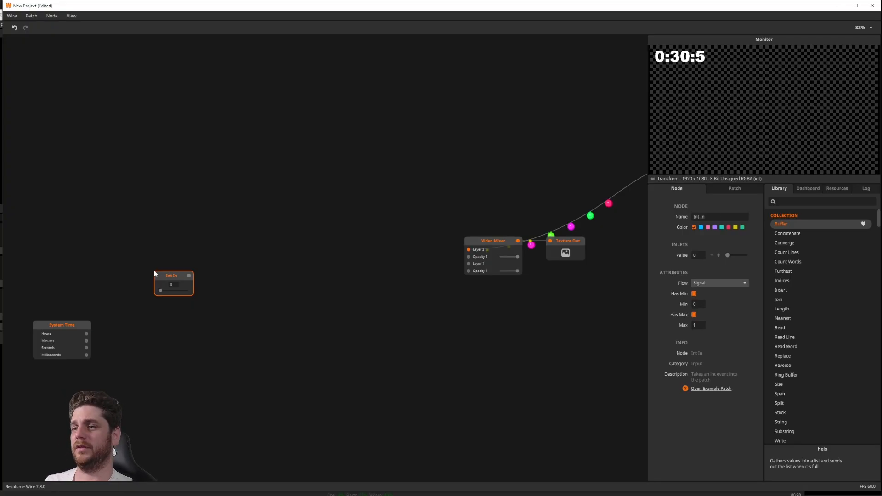
pyautogui.moveTo(172, 275); pyautogui.dragTo(160, 240)
pyautogui.write('Hour')
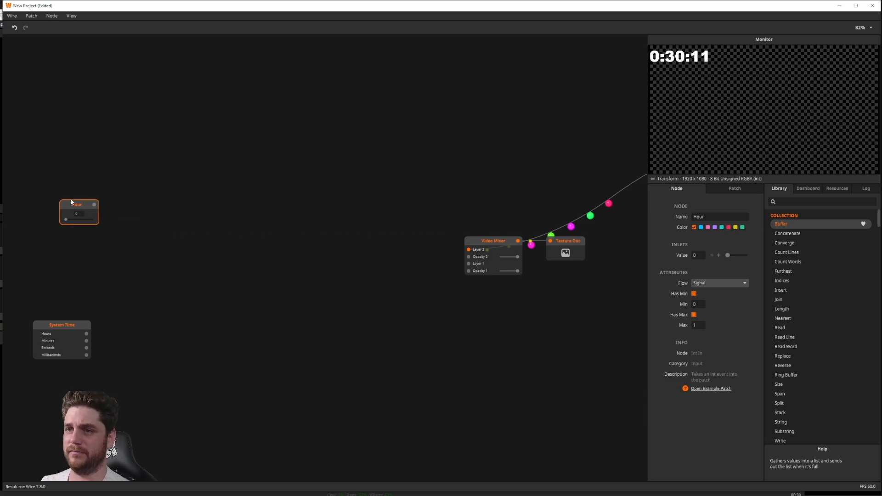
pyautogui.moveTo(78, 204); pyautogui.dragTo(49, 202)
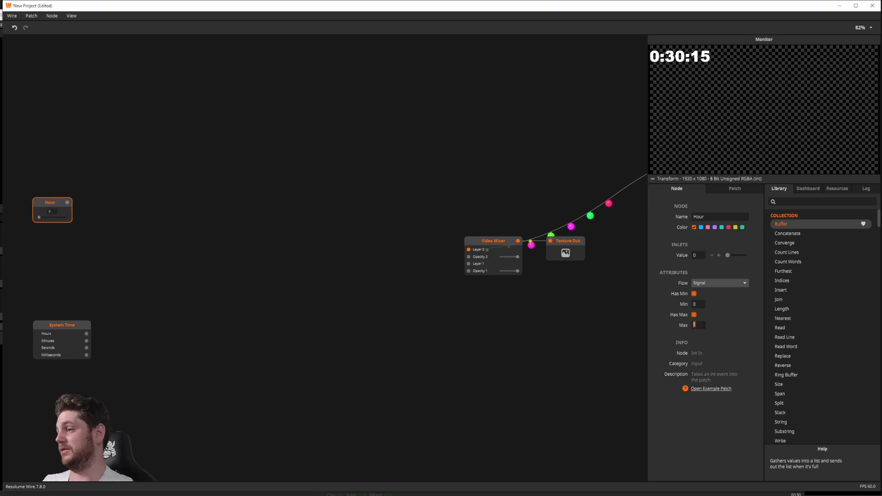
pyautogui.write('24')
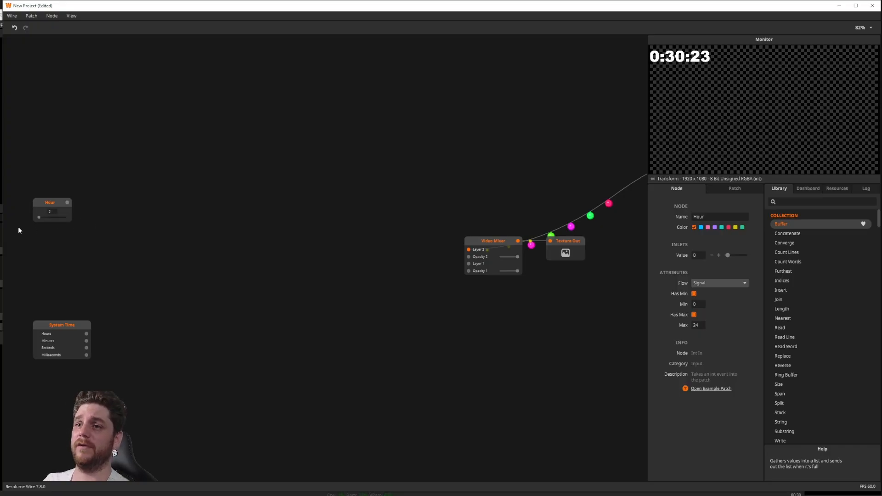
# Step: Duplicate the Hour node as Minute and Second, each with Max 60
pyautogui.moveTo(50, 202); pyautogui.dragTo(323, 251)
pyautogui.write('Minute')
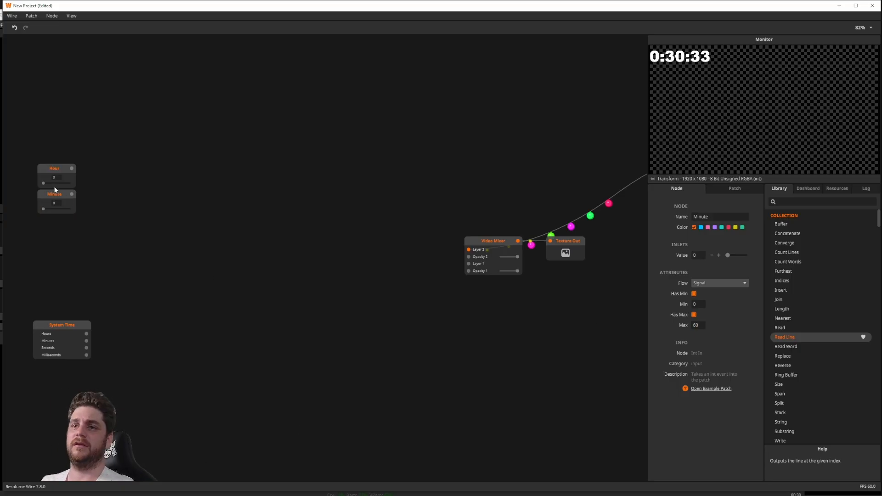
pyautogui.moveTo(54, 203); pyautogui.dragTo(325, 259)
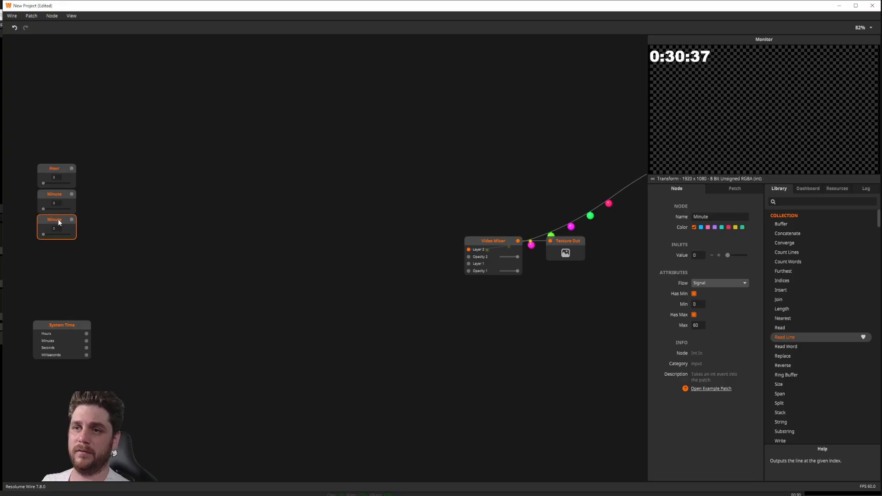
pyautogui.click(786, 346)
pyautogui.write('Second')
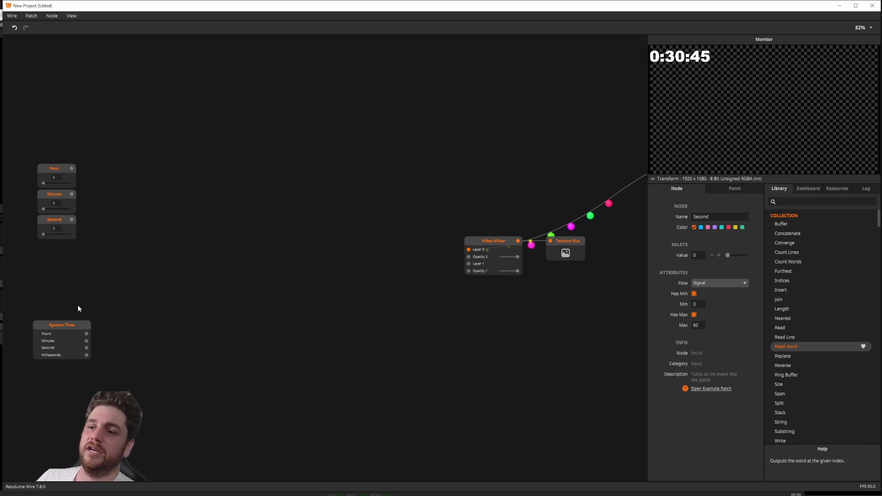
pyautogui.moveTo(78, 194)
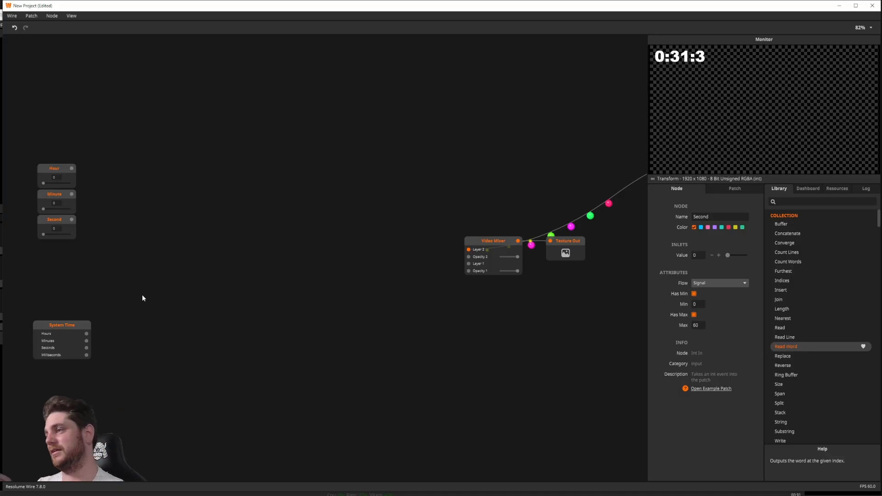
pyautogui.moveTo(166, 357)
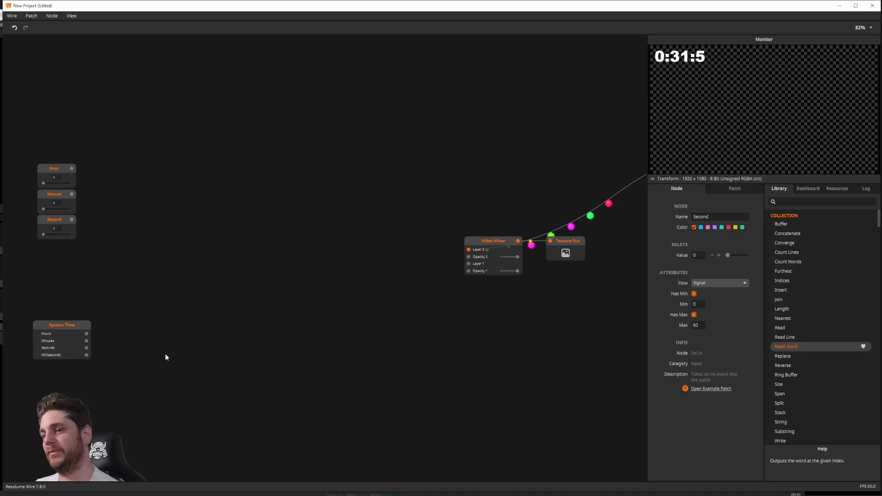
pyautogui.moveTo(141, 381)
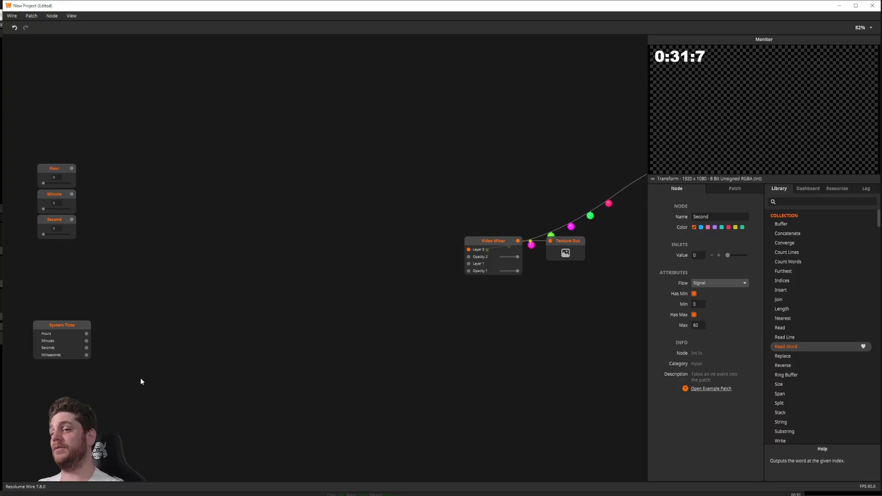
pyautogui.moveTo(80, 188)
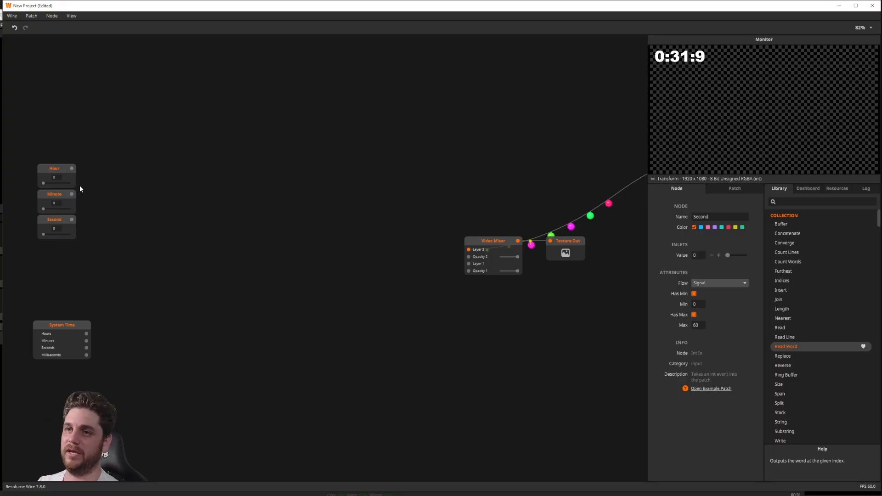
pyautogui.moveTo(120, 316)
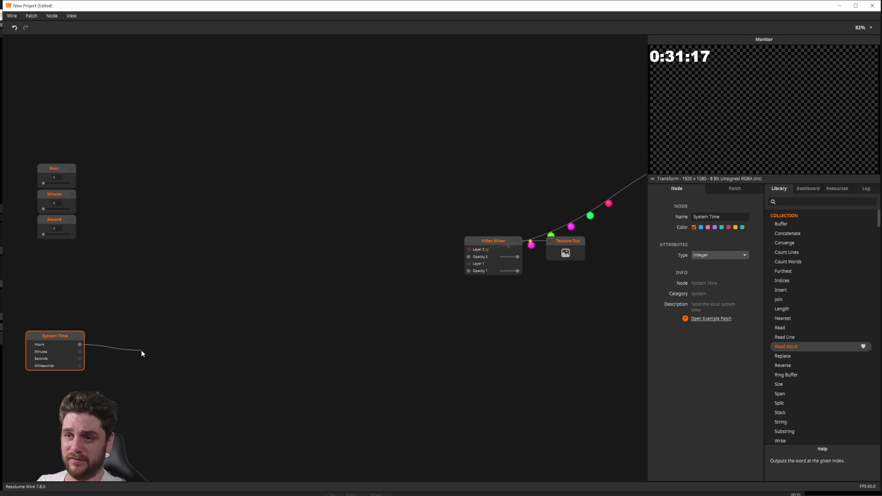
# Step: Build Multiply-by-60 and Add chains turning hours, minutes and seconds into total seconds
pyautogui.rightClick(142, 353)
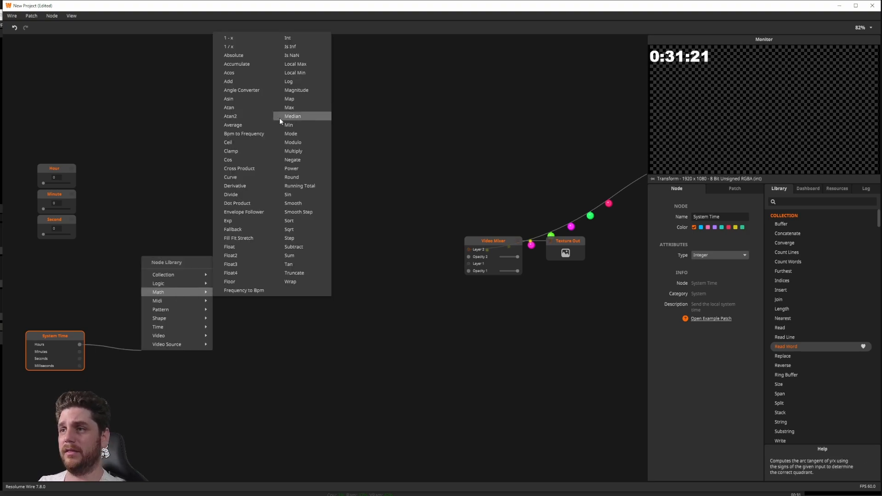
pyautogui.click(293, 151)
pyautogui.write('60')
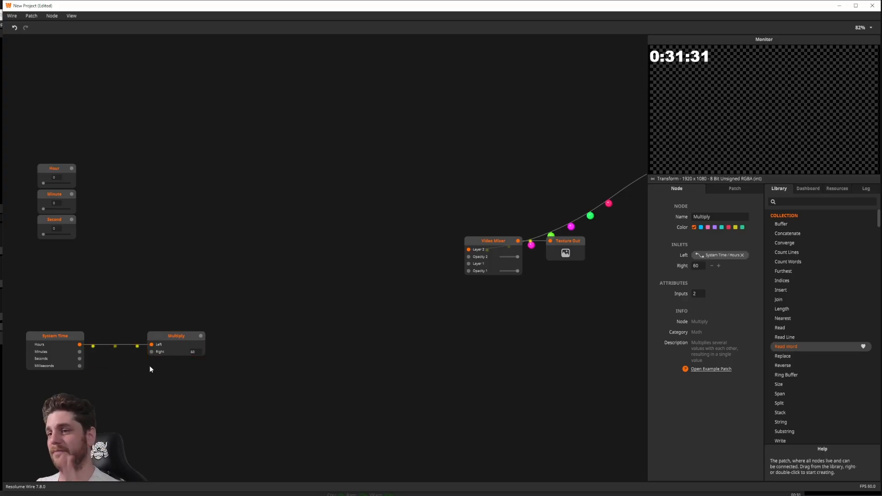
pyautogui.moveTo(211, 340)
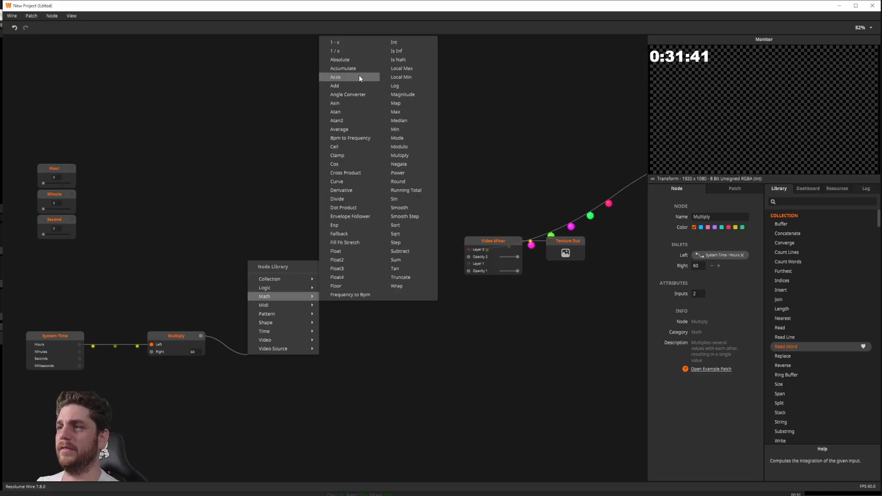
pyautogui.click(335, 85)
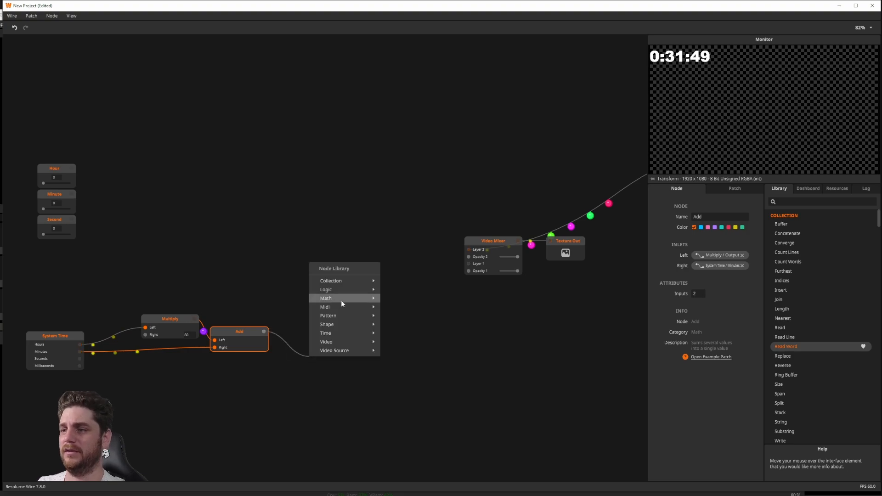
pyautogui.moveTo(326, 298)
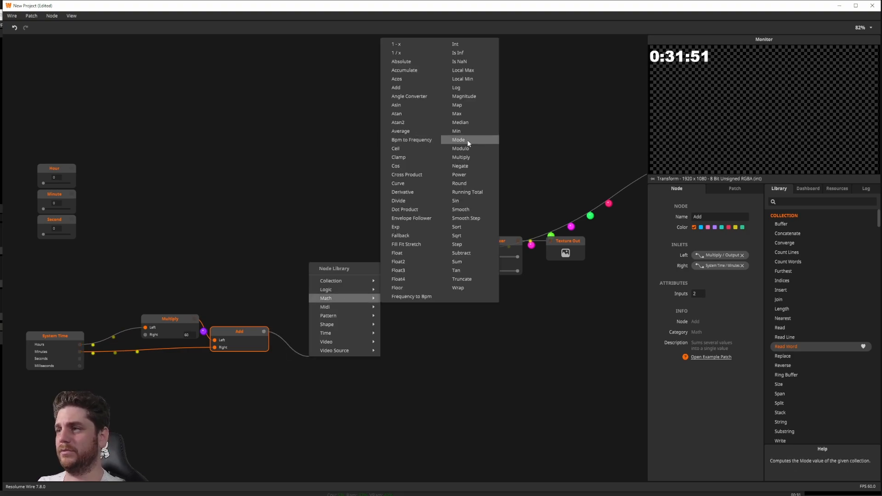
pyautogui.click(461, 157)
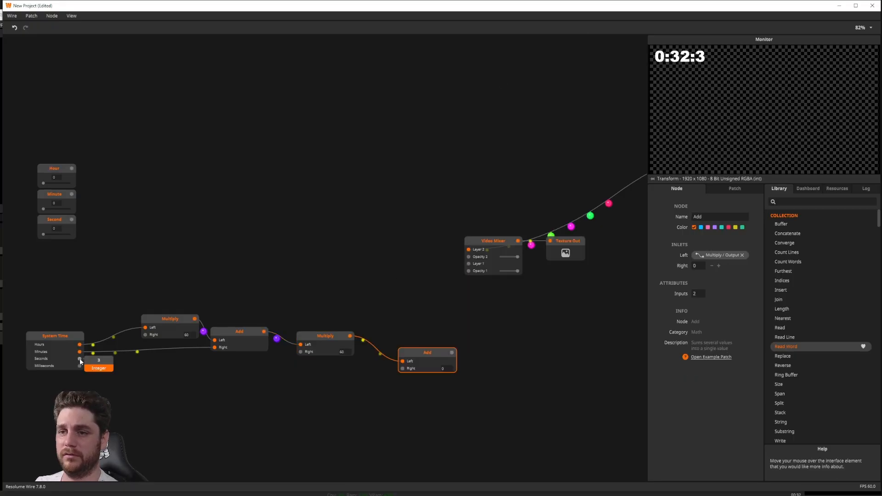
pyautogui.moveTo(79, 359); pyautogui.dragTo(403, 369)
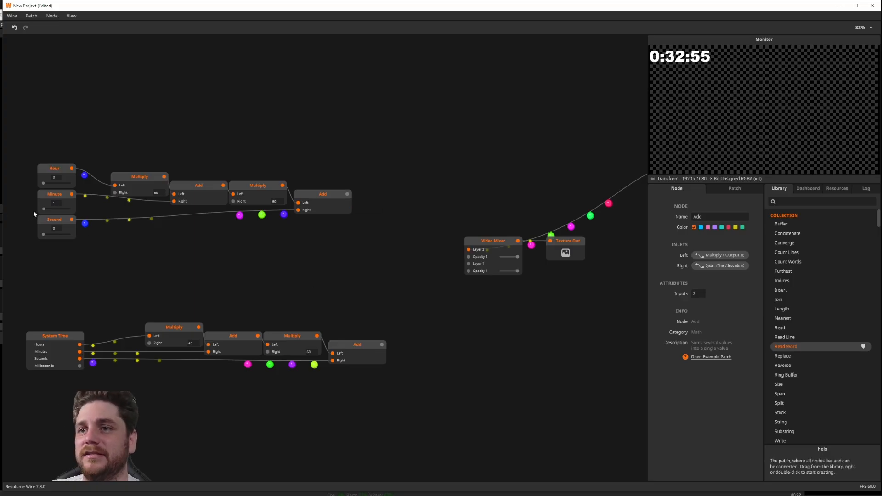
pyautogui.moveTo(320, 259)
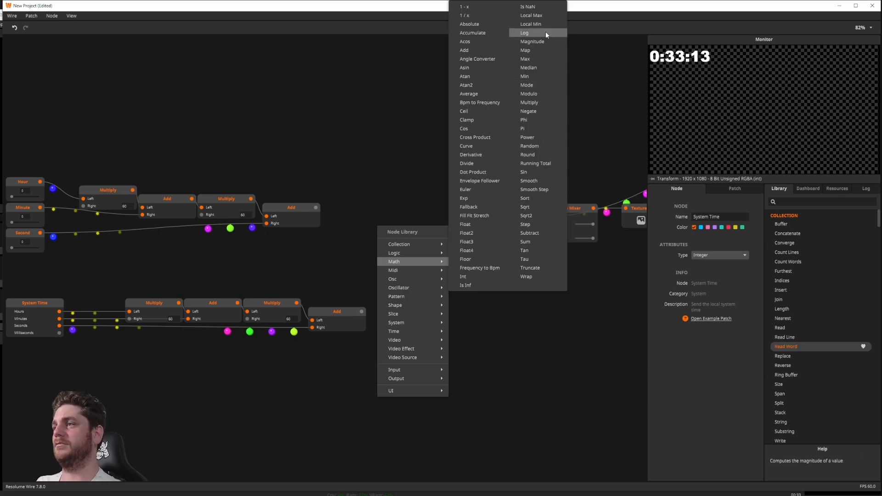
pyautogui.moveTo(529, 233)
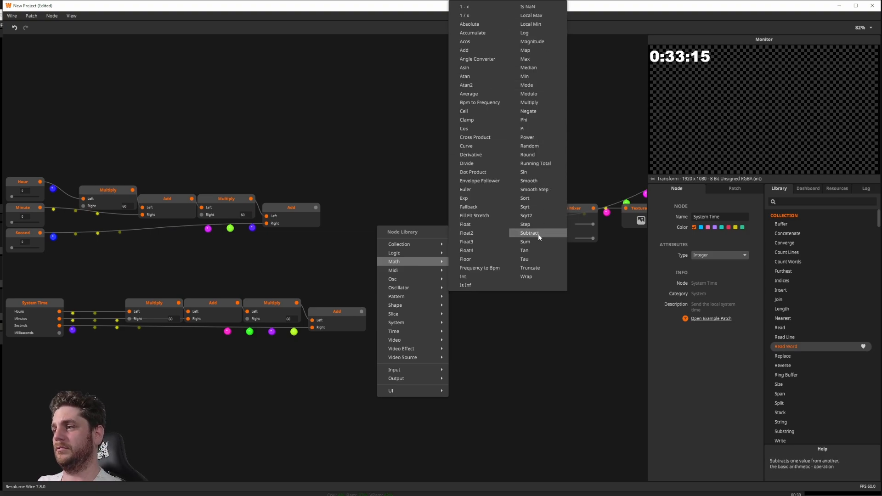
# Step: Add a Subtract node taking both total-seconds chains as inputs
pyautogui.click(529, 233)
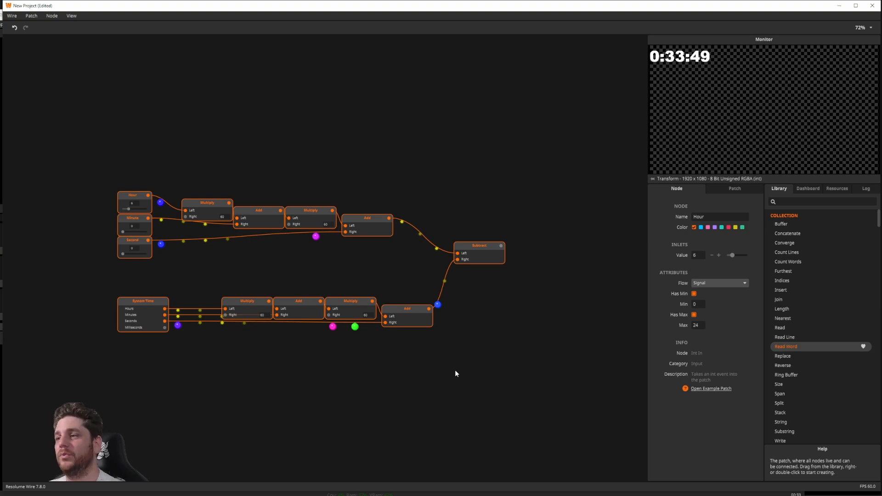
pyautogui.moveTo(456, 373); pyautogui.dragTo(554, 440)
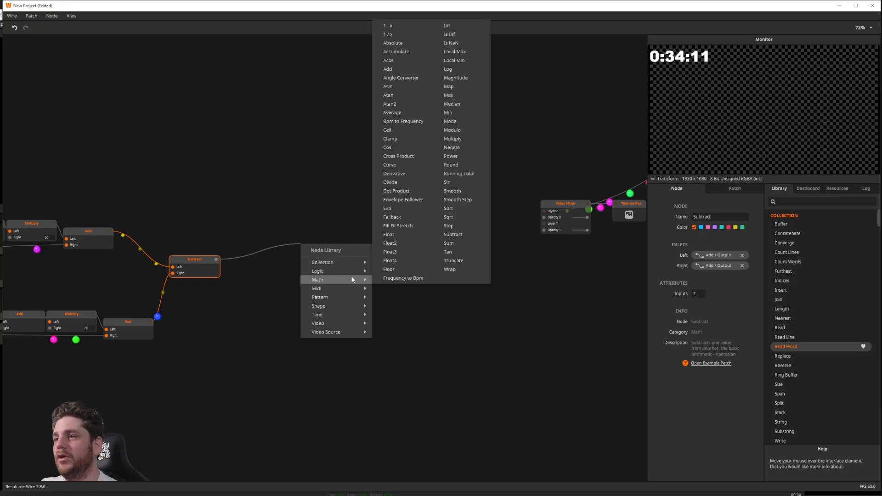
pyautogui.moveTo(317, 271)
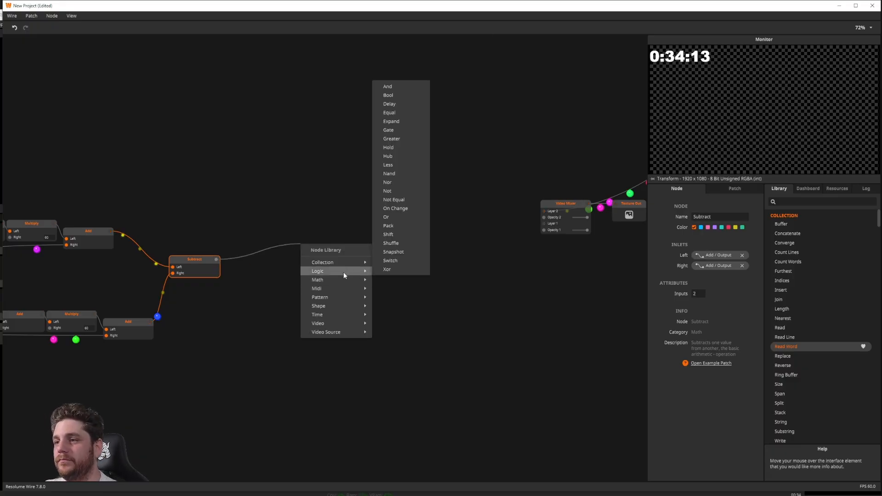
pyautogui.moveTo(318, 280)
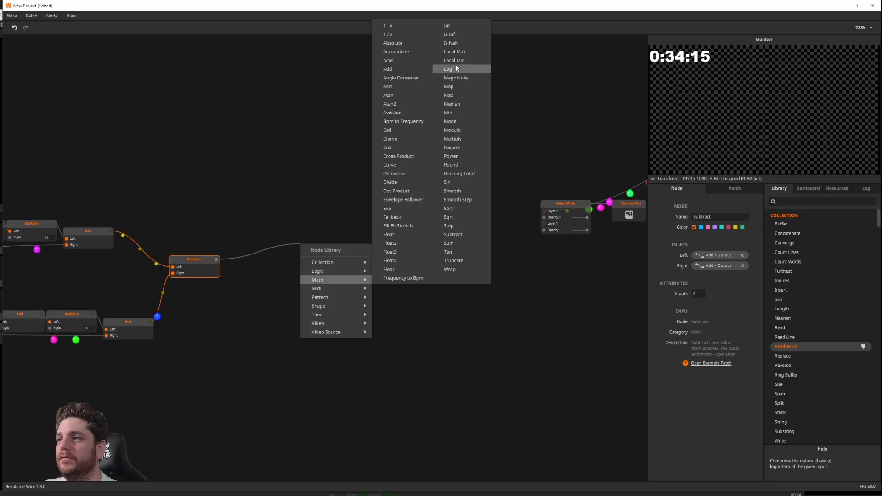
# Step: Chain two Divide nodes, each with Denominator 60, after the Subtract
pyautogui.click(389, 182)
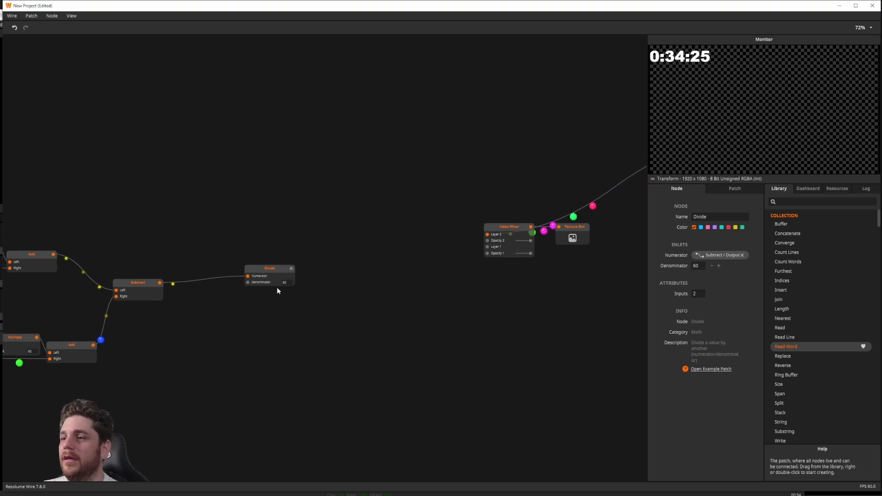
pyautogui.moveTo(269, 269); pyautogui.dragTo(250, 254)
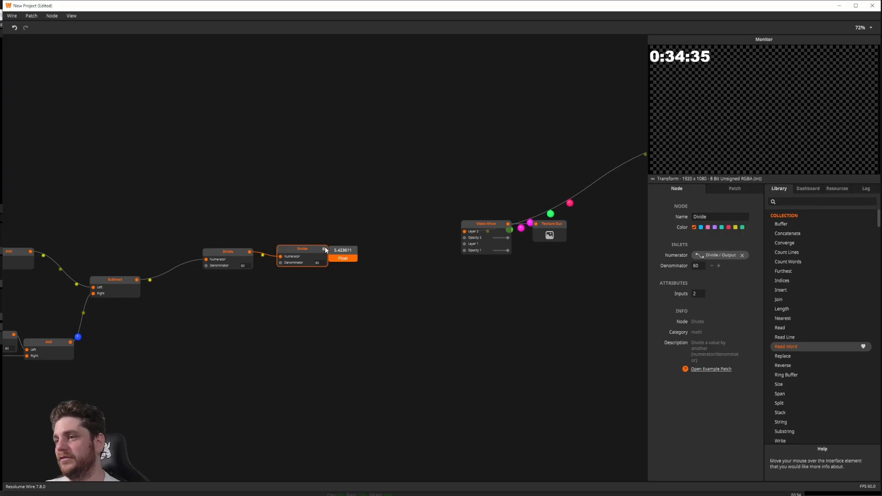
# Step: Add a Floor node and feed the second Divide's output into it
pyautogui.rightClick(338, 253)
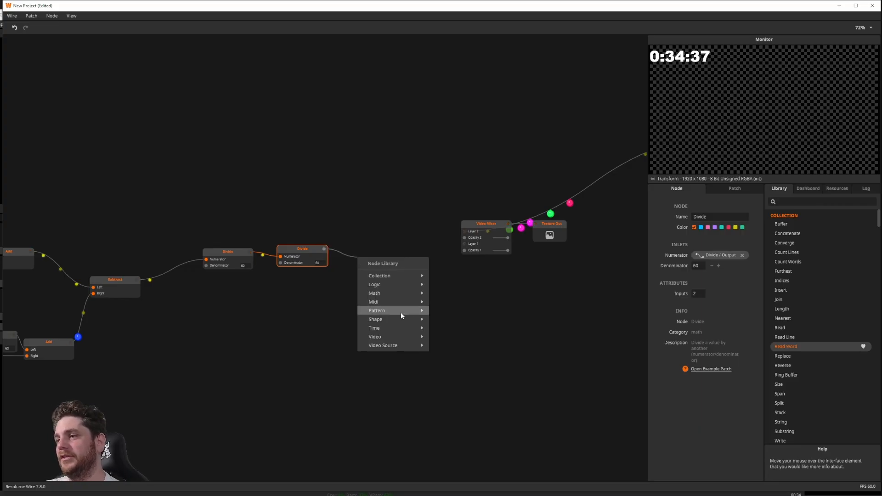
pyautogui.write('f')
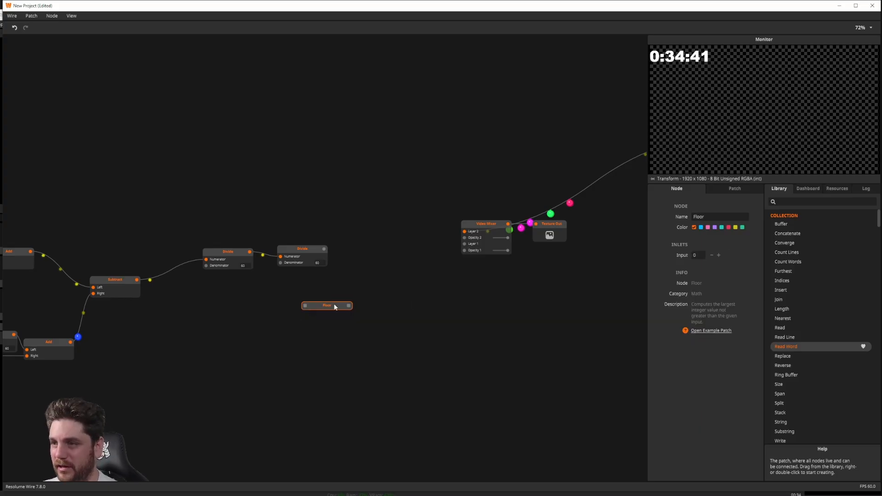
pyautogui.moveTo(327, 306); pyautogui.dragTo(369, 244)
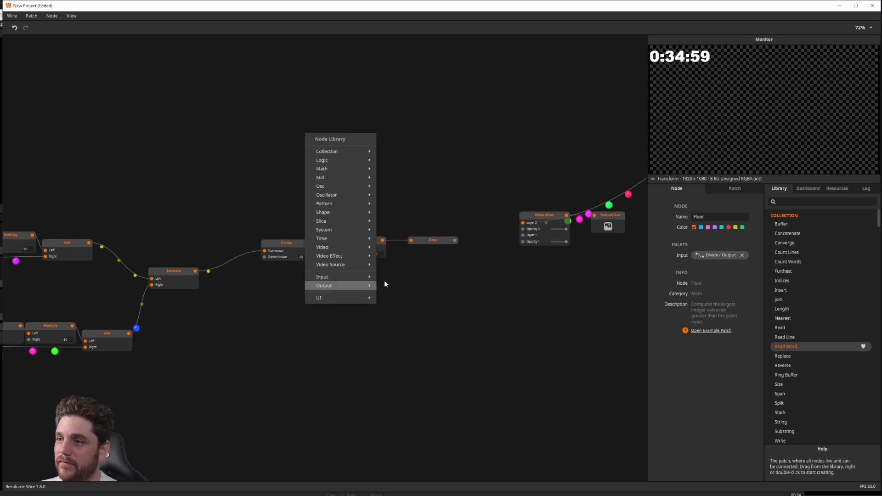
pyautogui.moveTo(321, 168)
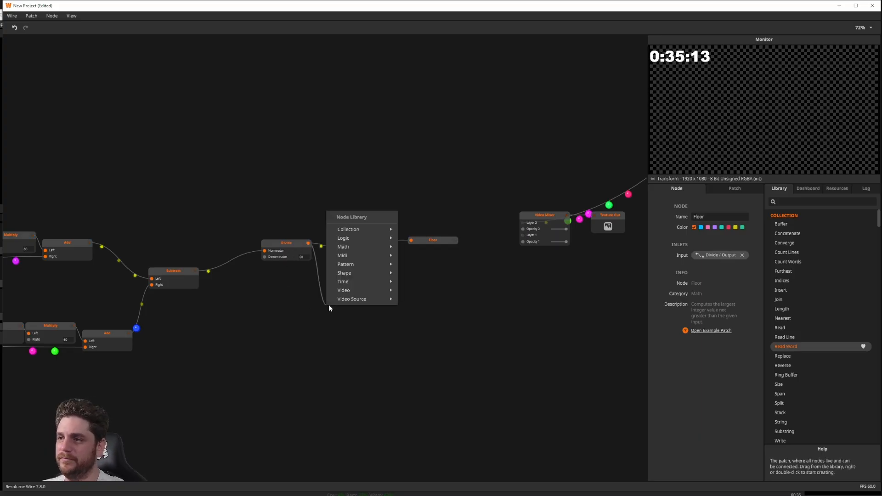
# Step: Add Modulo-by-60 nodes feeding their own Floor nodes, plus a new Concatenate
pyautogui.click(344, 247)
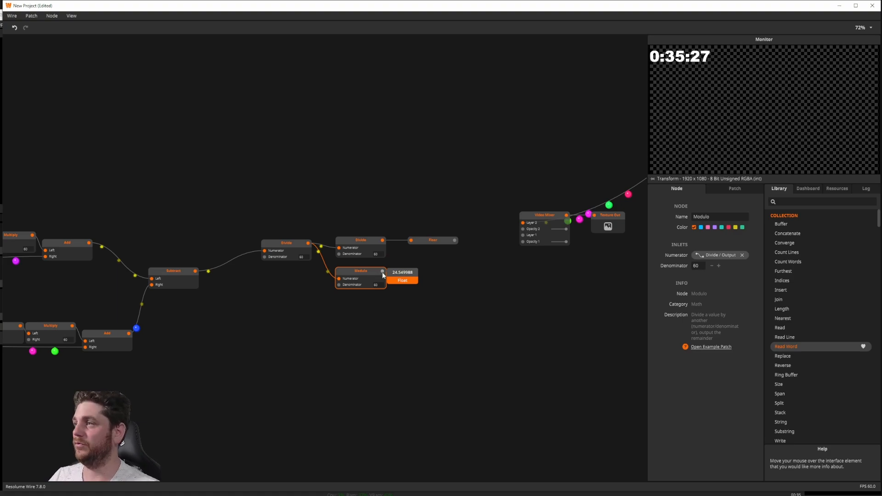
pyautogui.click(432, 240)
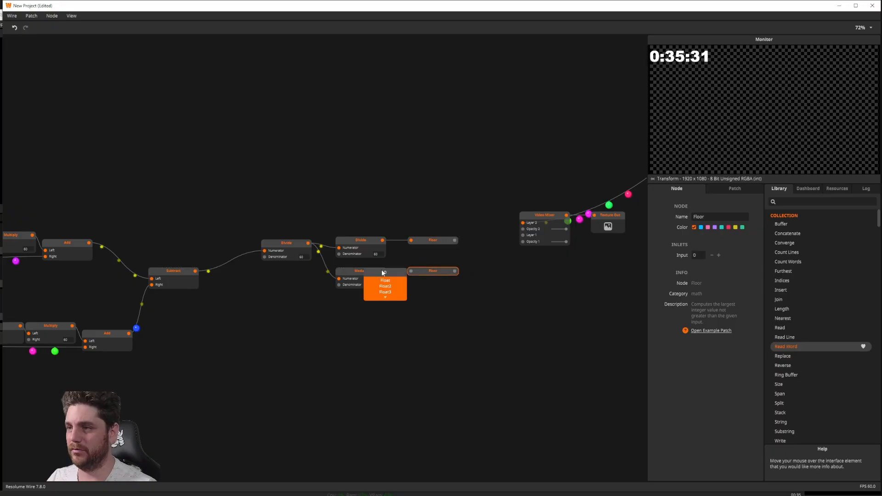
pyautogui.click(433, 270)
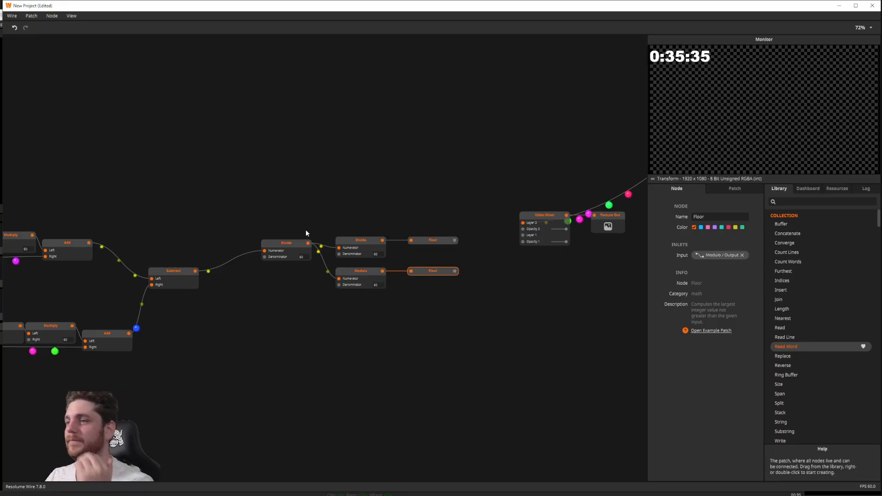
pyautogui.click(360, 270)
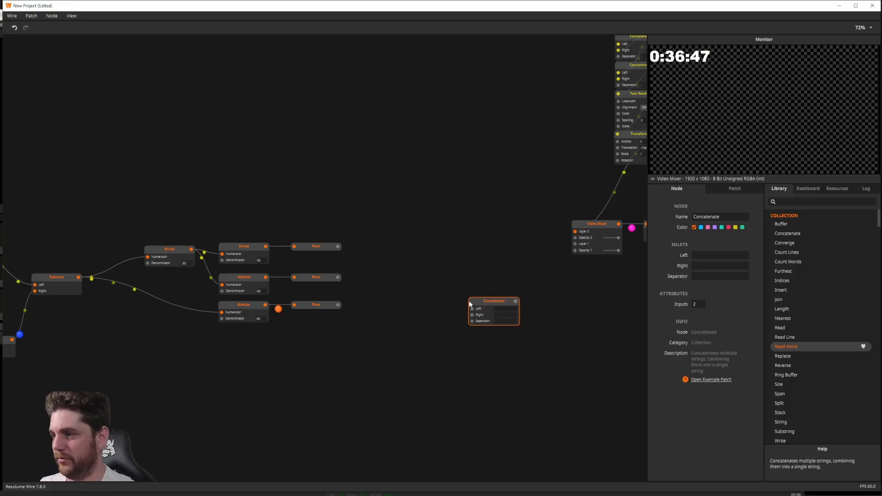
# Step: Move the Concatenate near the Floor row and convert the Floor results with String nodes
pyautogui.moveTo(494, 301); pyautogui.dragTo(471, 239)
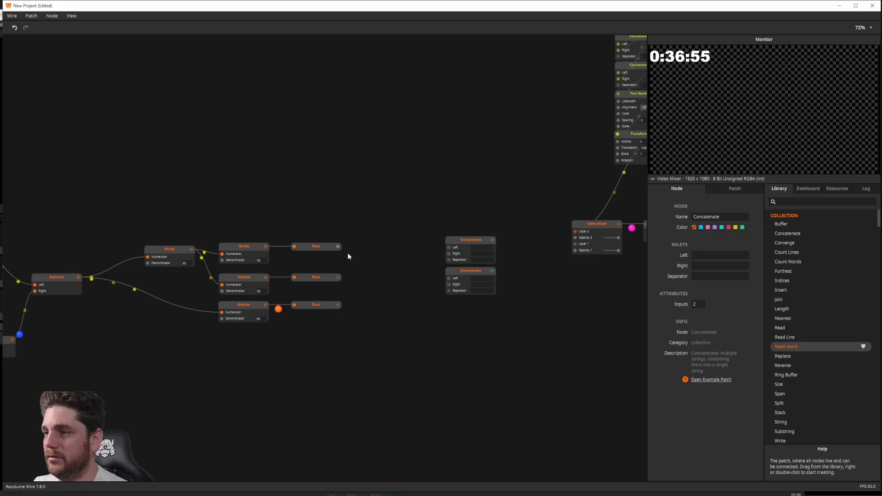
pyautogui.rightClick(349, 256)
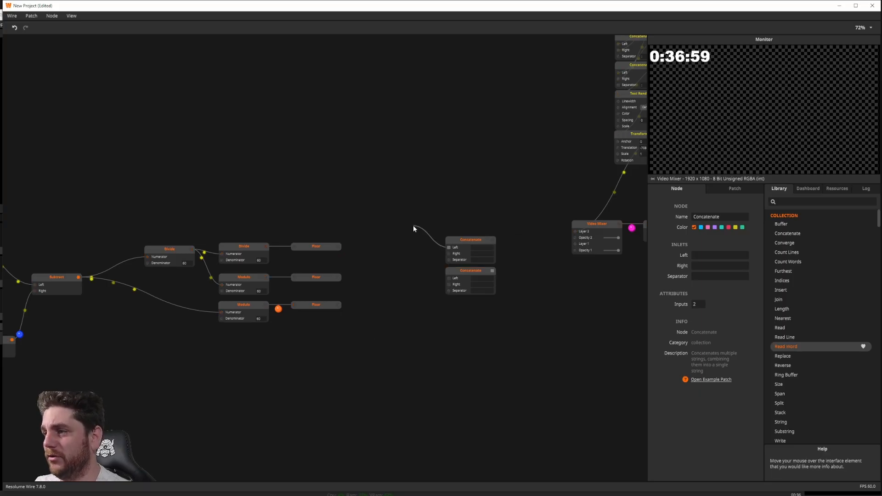
pyautogui.rightClick(414, 230)
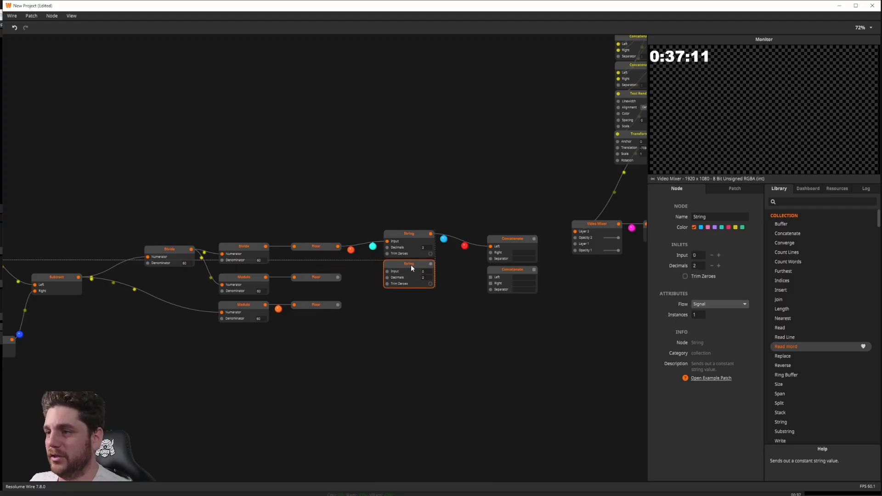
pyautogui.moveTo(351, 280); pyautogui.dragTo(386, 271)
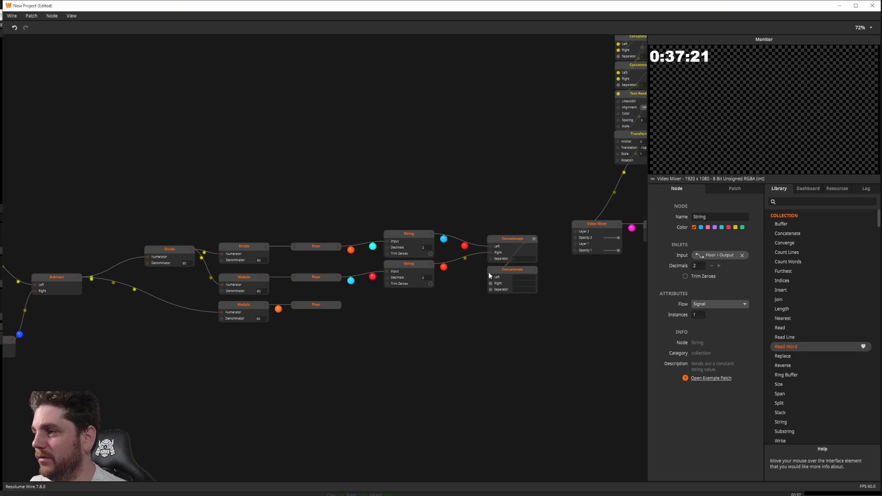
# Step: Wire the Strings into the two Concatenates' Left/Right inlets and route out the joined time string
pyautogui.click(512, 280)
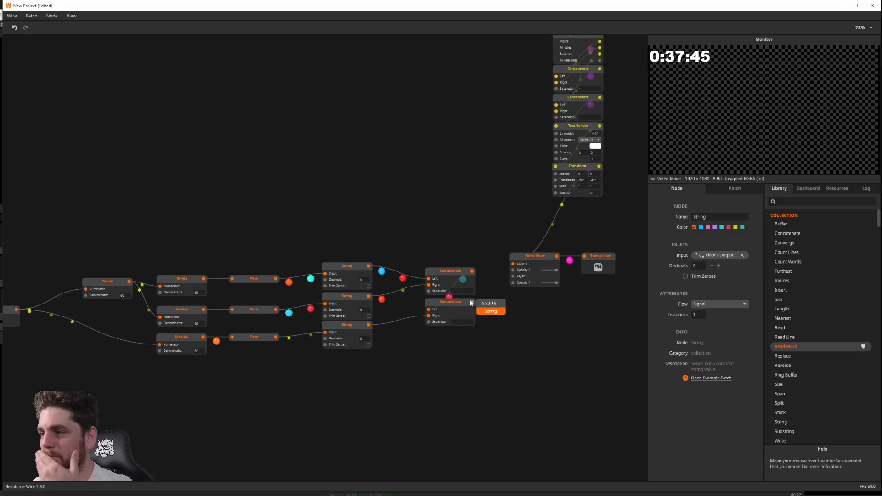
pyautogui.moveTo(473, 302); pyautogui.dragTo(559, 336)
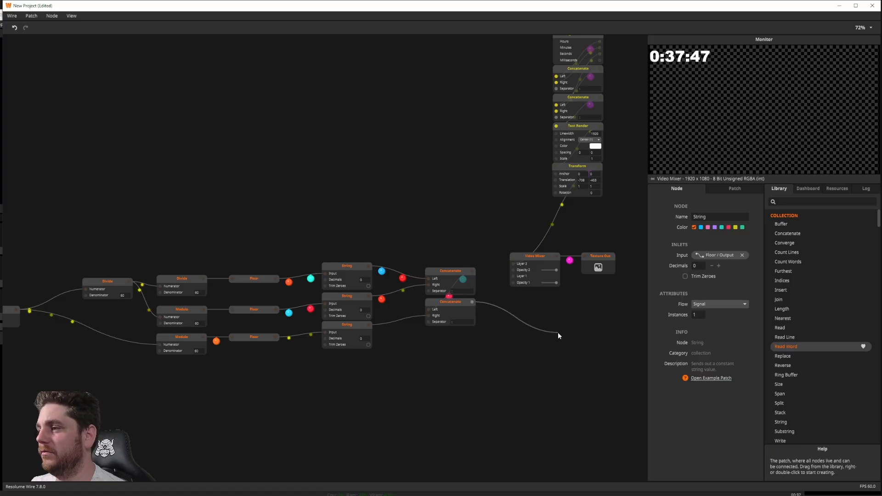
pyautogui.click(535, 256)
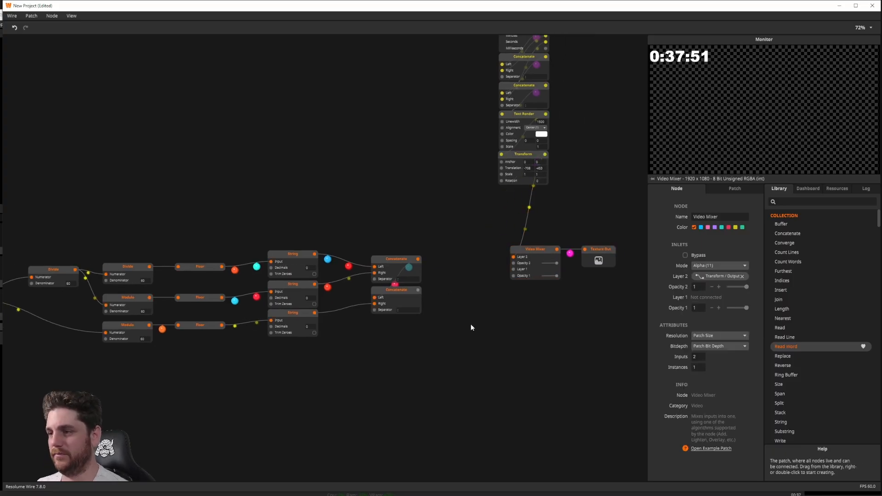
# Step: Add a Text Render fed by the joined string and connect it to Video Mixer Layer 1
pyautogui.write('text')
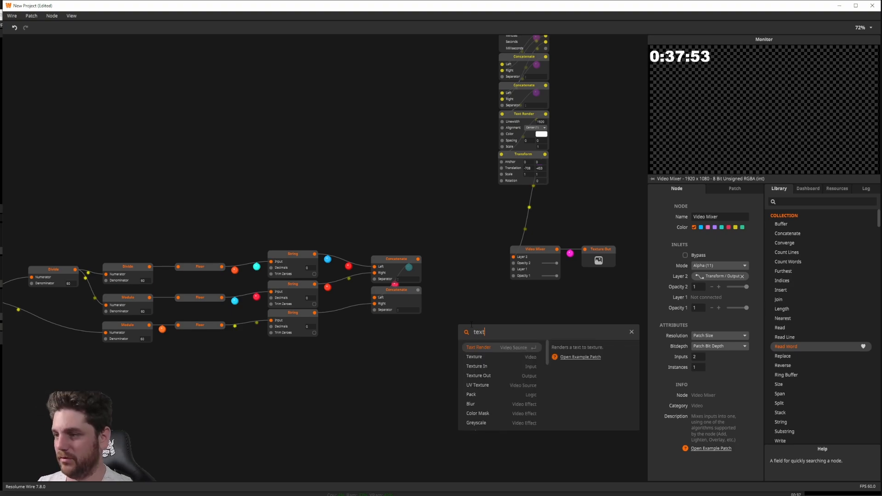
pyautogui.moveTo(479, 375)
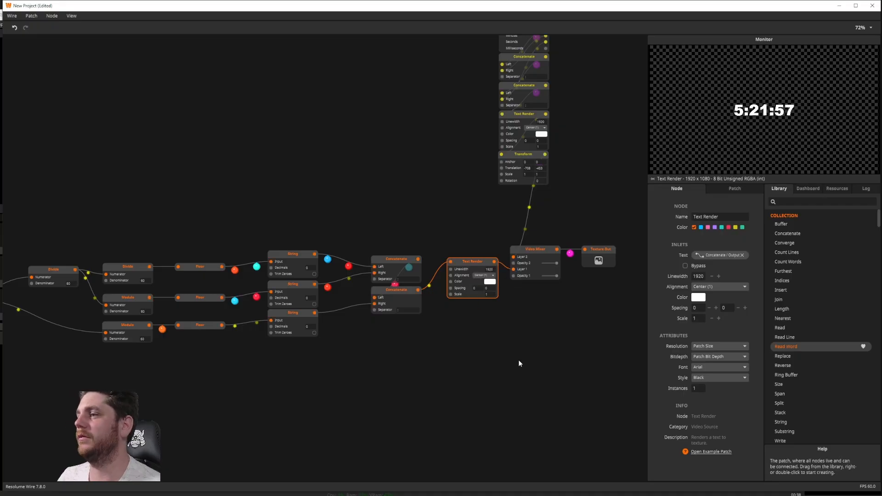
pyautogui.click(599, 259)
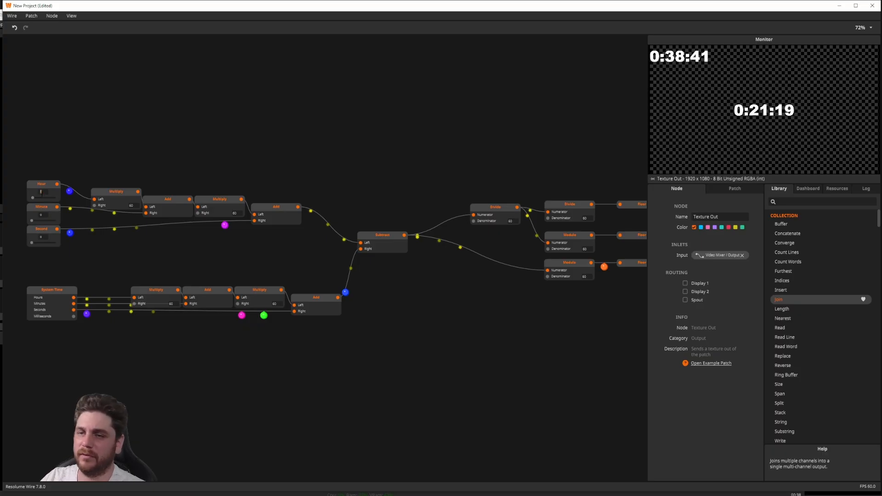
pyautogui.click(41, 214)
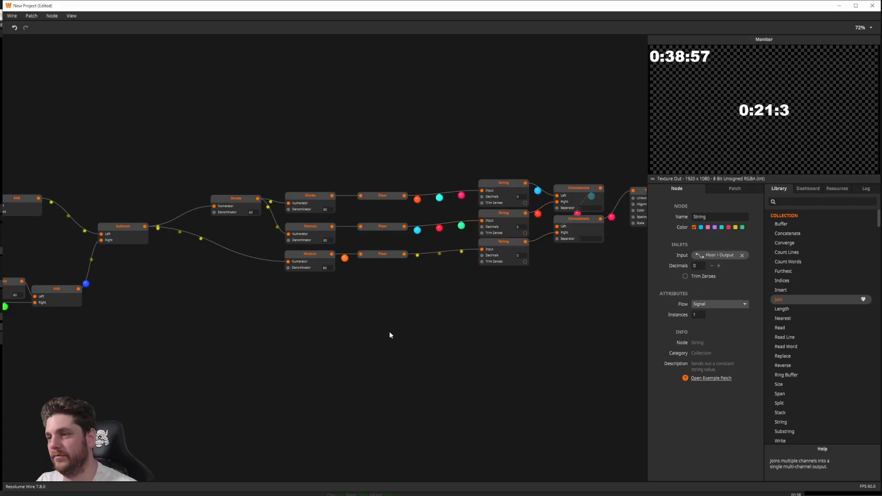
# Step: Add Clamp nodes with Max 24 and insert one on each Floor-to-String wire
pyautogui.write('clam')
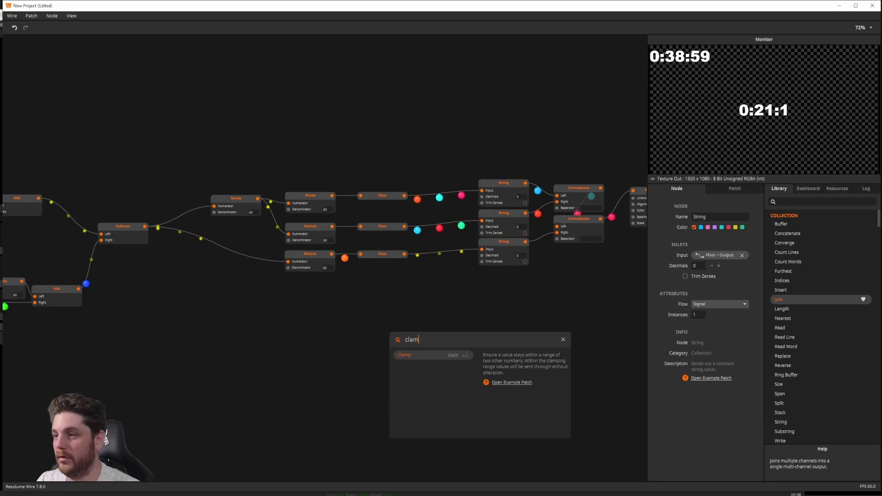
pyautogui.click(404, 355)
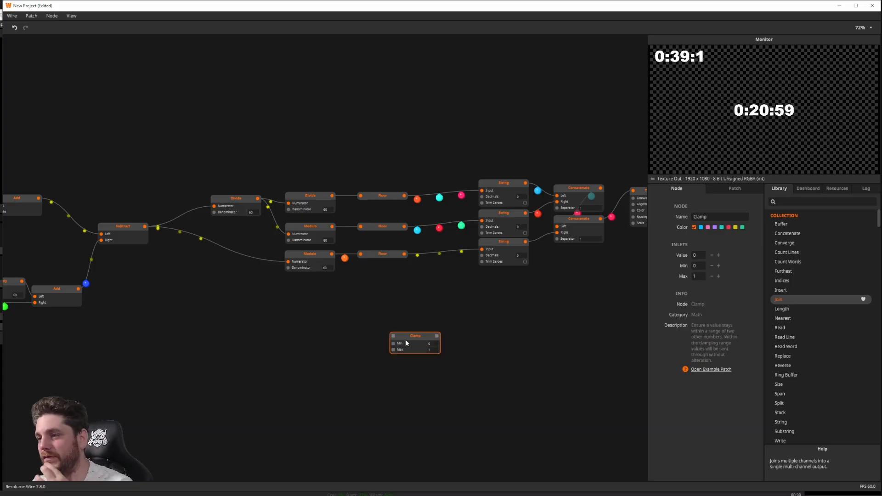
pyautogui.moveTo(415, 336); pyautogui.dragTo(429, 317)
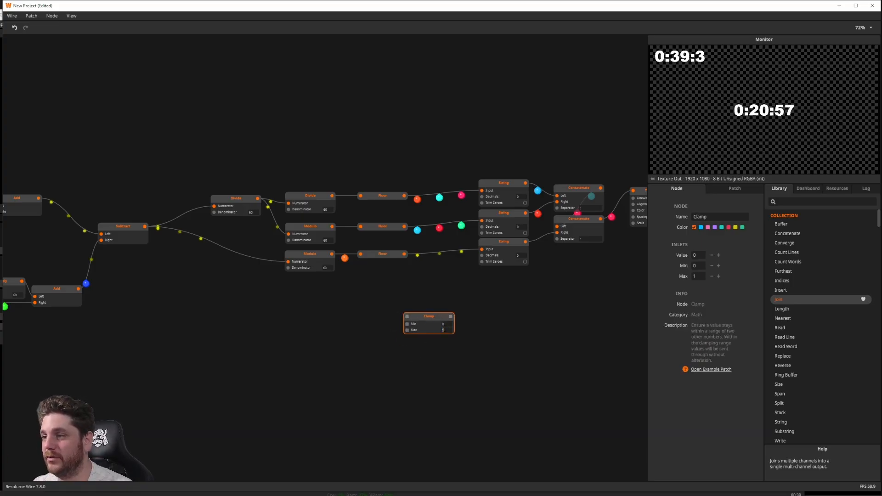
pyautogui.write('24')
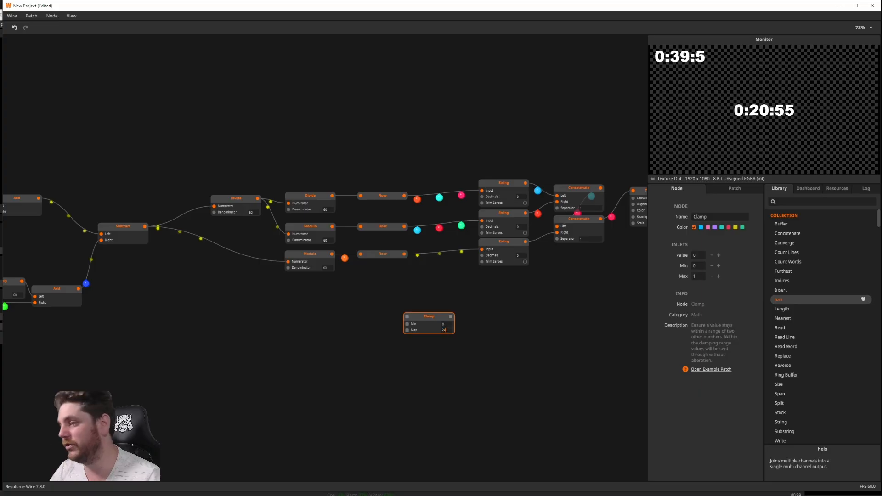
pyautogui.write('24')
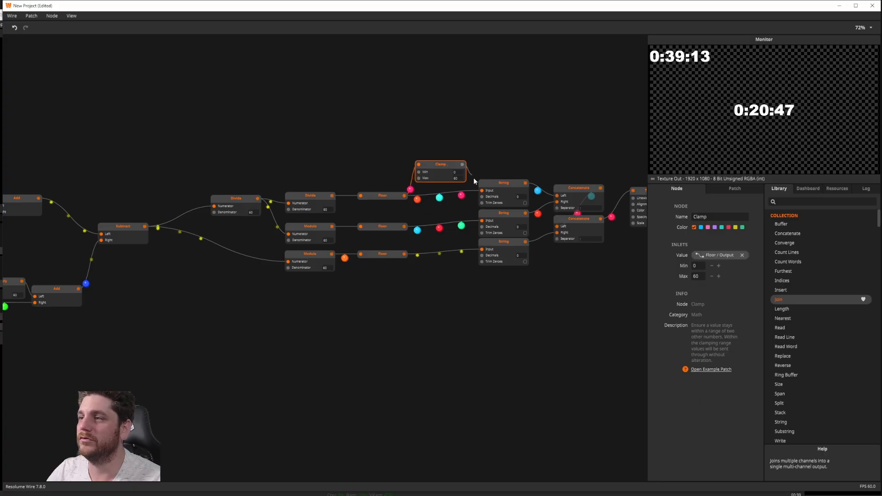
pyautogui.moveTo(442, 171); pyautogui.dragTo(447, 194)
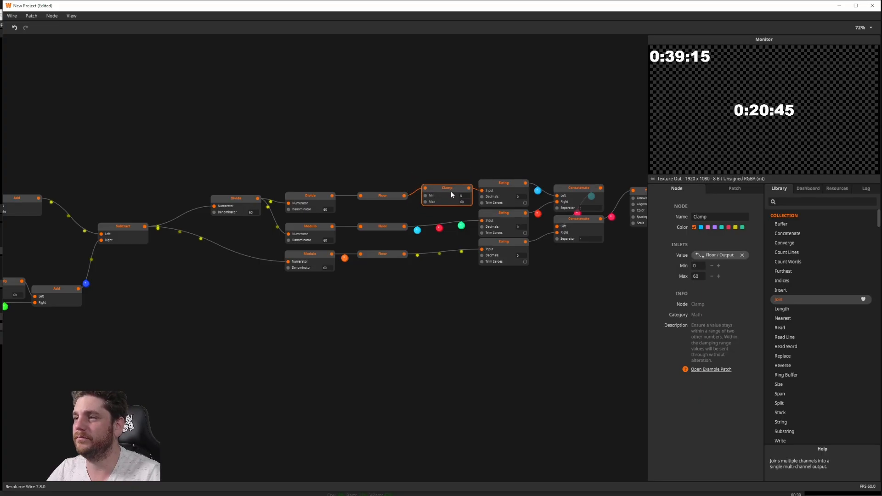
pyautogui.click(309, 256)
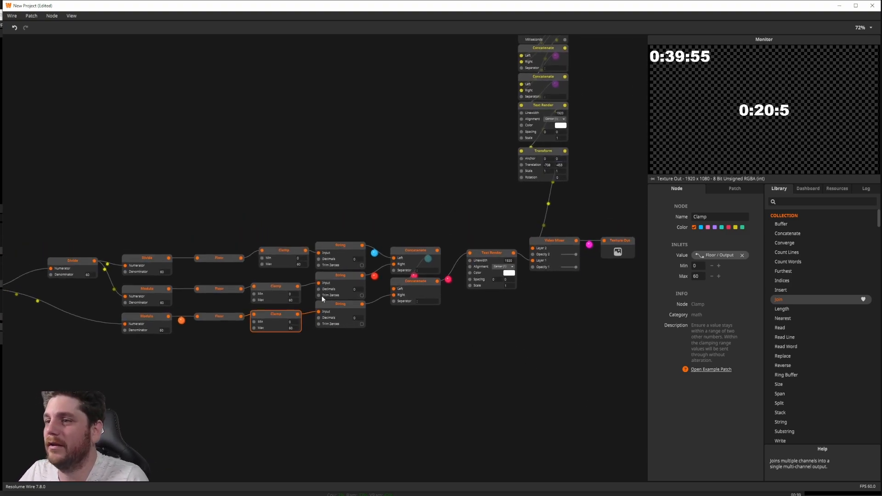
pyautogui.click(416, 251)
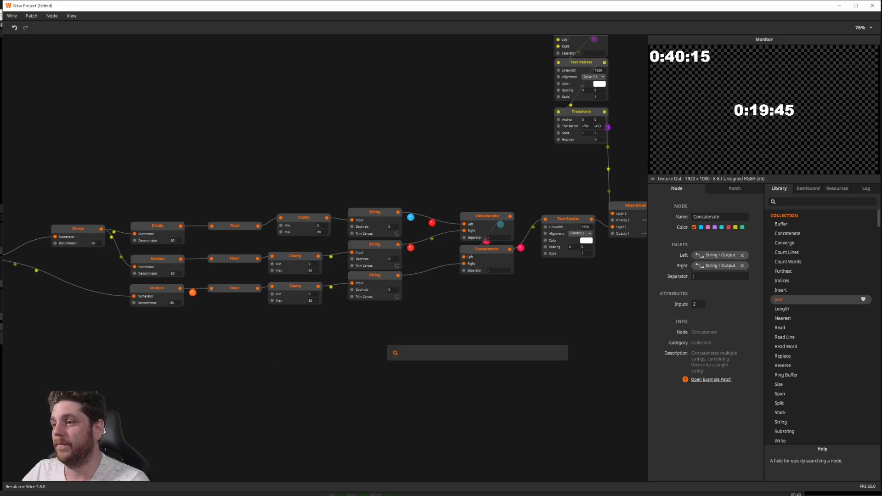
# Step: Search 'grea' and add a Greater node to compare the third Clamp's output against 9
pyautogui.write('g')
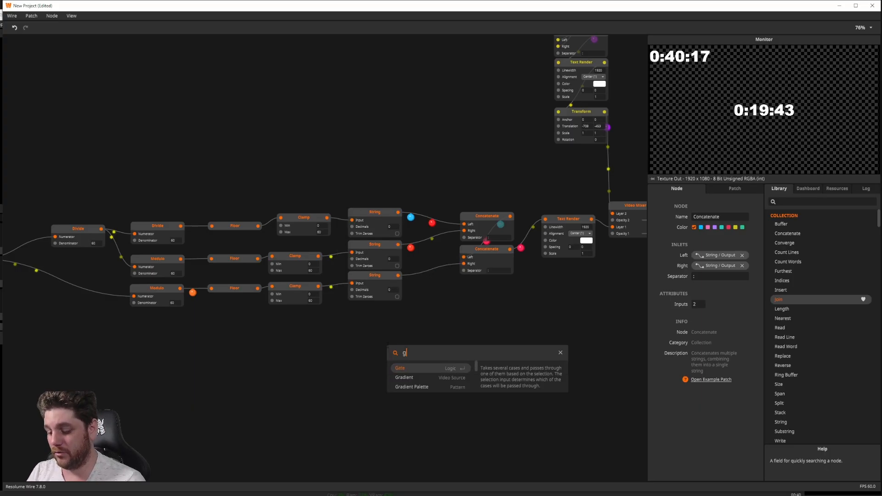
pyautogui.write('rea')
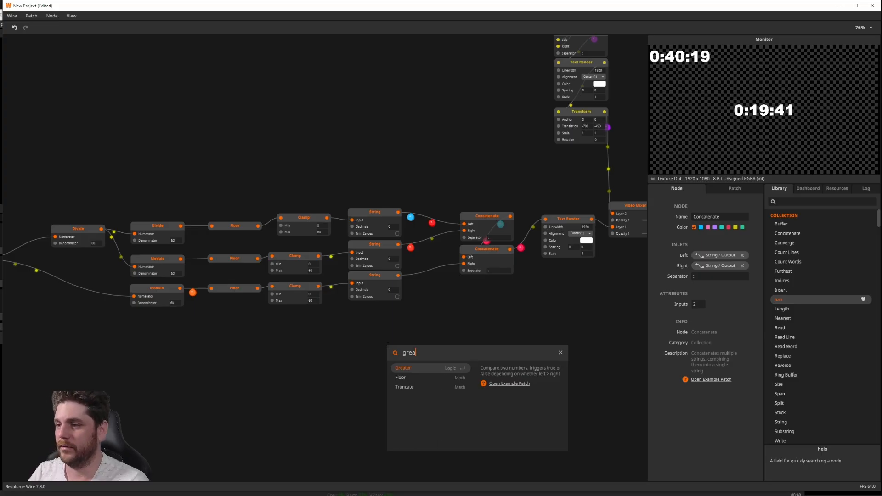
pyautogui.click(403, 368)
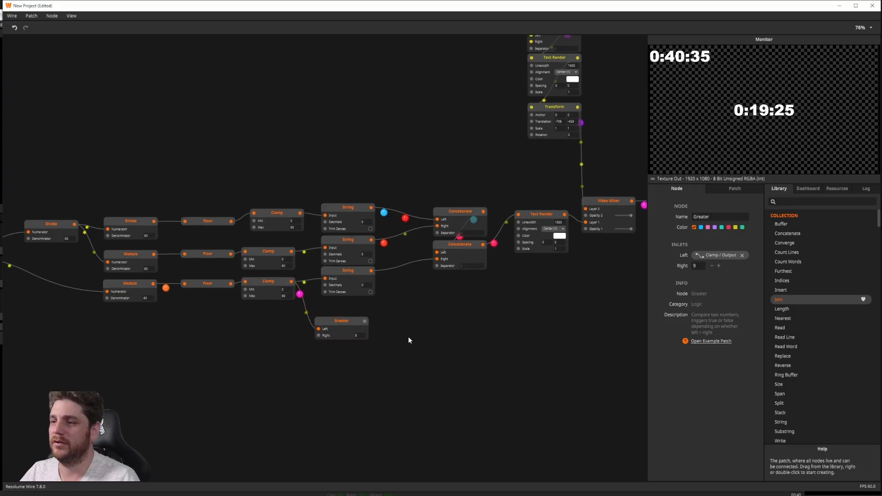
# Step: Add a Switch driven by Greater, with String cases ':' and ':0' feeding Concatenate
pyautogui.doubleClick(409, 340)
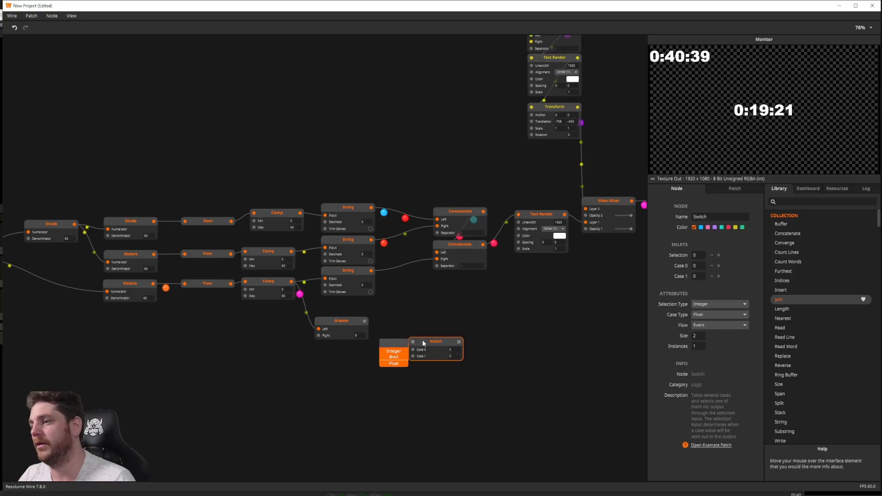
pyautogui.moveTo(435, 348); pyautogui.dragTo(421, 323)
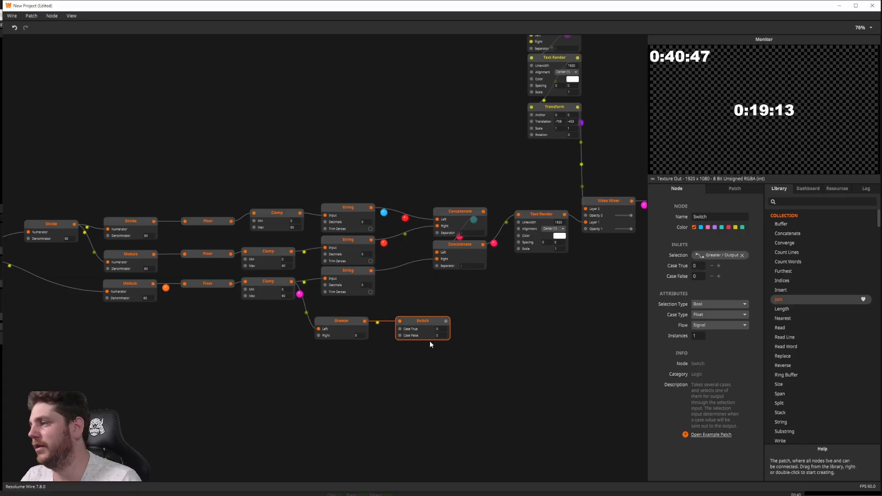
pyautogui.moveTo(459, 323)
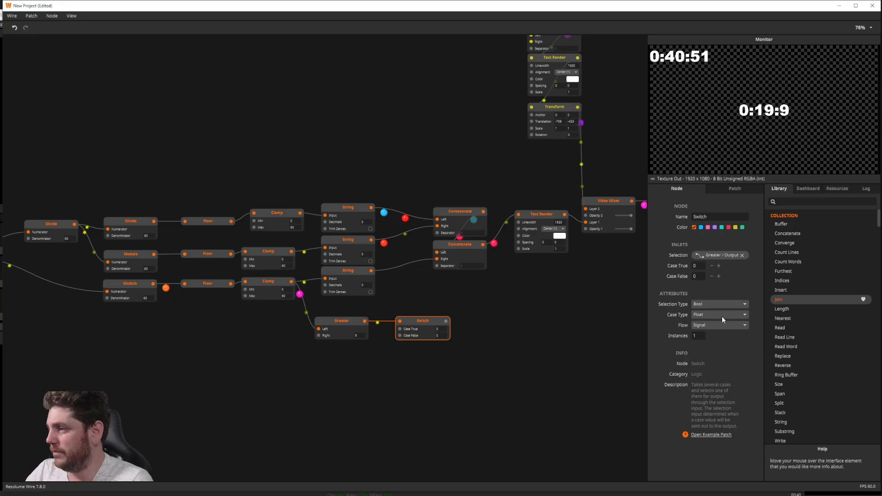
pyautogui.click(720, 326)
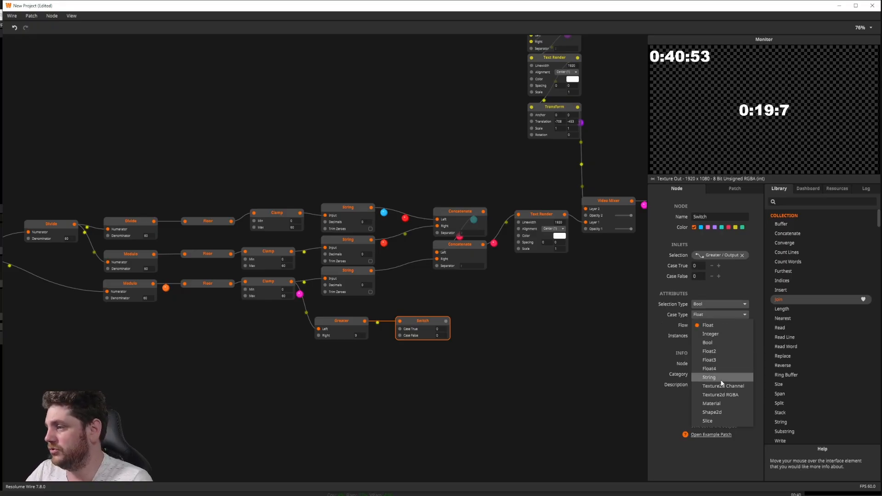
pyautogui.click(709, 376)
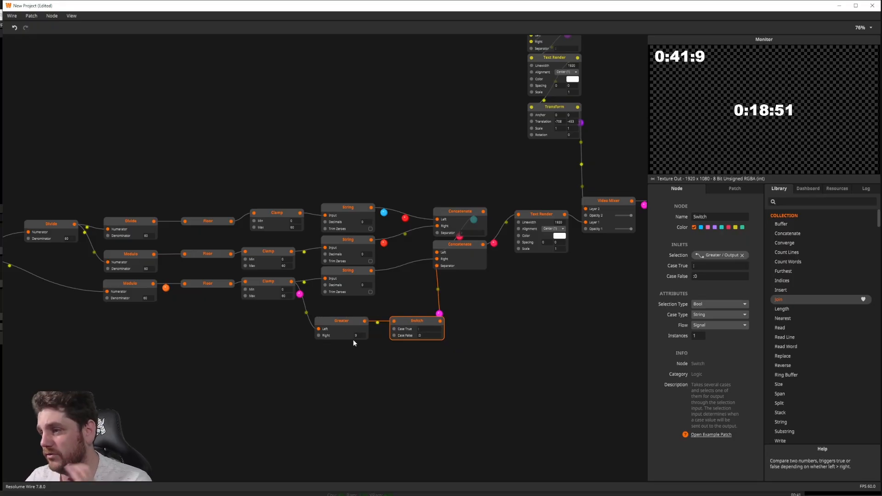
pyautogui.click(364, 321)
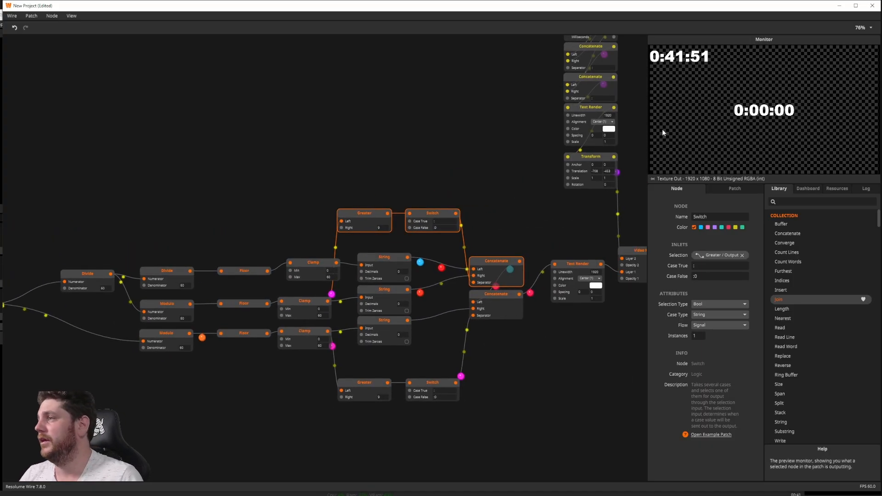
pyautogui.moveTo(378, 238)
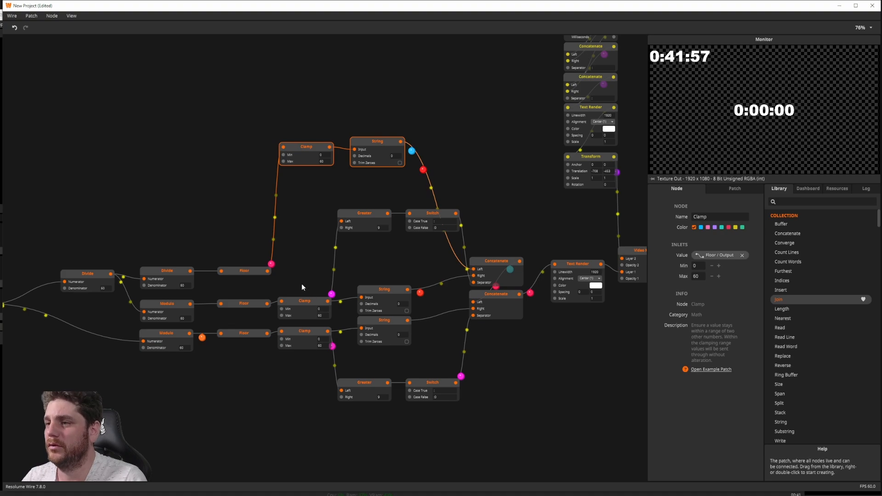
# Step: Wire a duplicated Greater-and-Switch pair to the minutes Clamp and the Concatenate separator
pyautogui.click(340, 295)
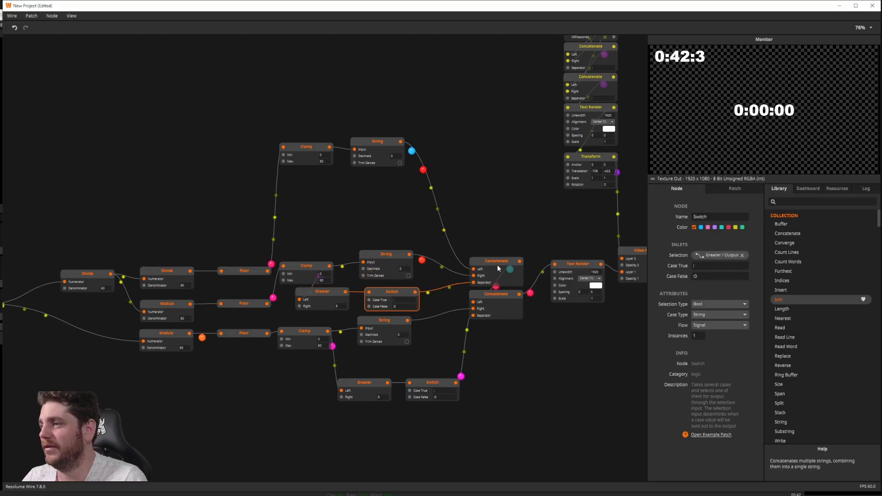
# Step: Wire an extra Concatenate plus a Greater-and-Switch pair to prefix the hours with '0'
pyautogui.click(495, 260)
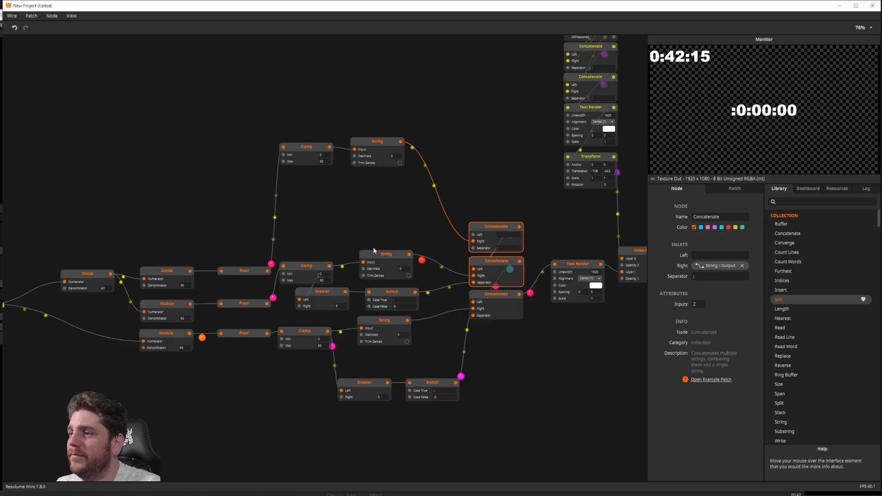
pyautogui.click(323, 291)
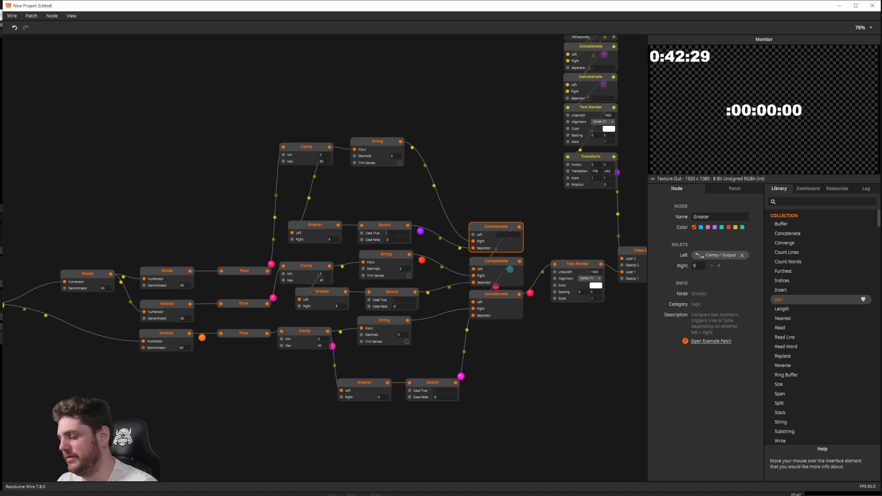
pyautogui.moveTo(392, 247)
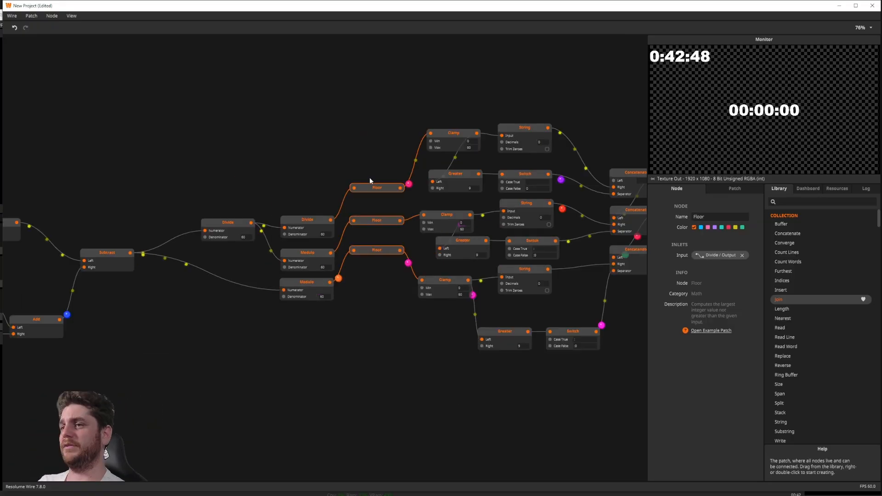
pyautogui.moveTo(198, 183)
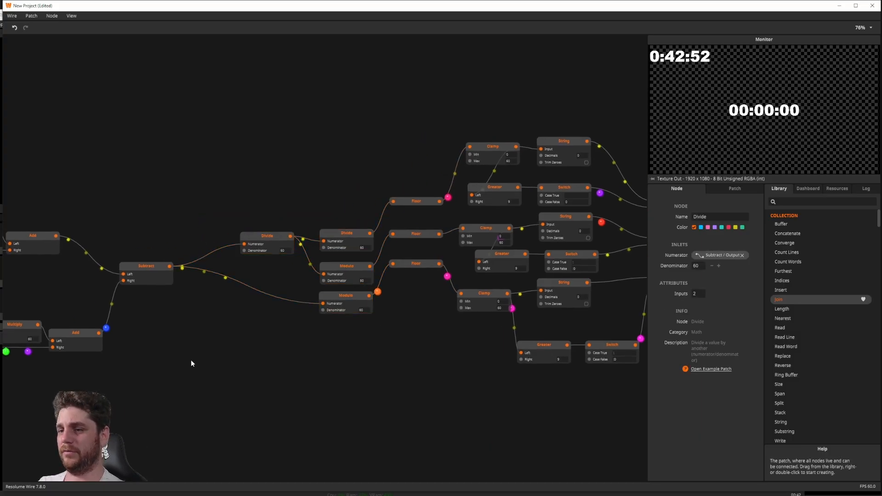
# Step: Add a Time node after Subtract and connect its Hours, Minutes, Seconds outlets to the Floors
pyautogui.doubleClick(191, 364)
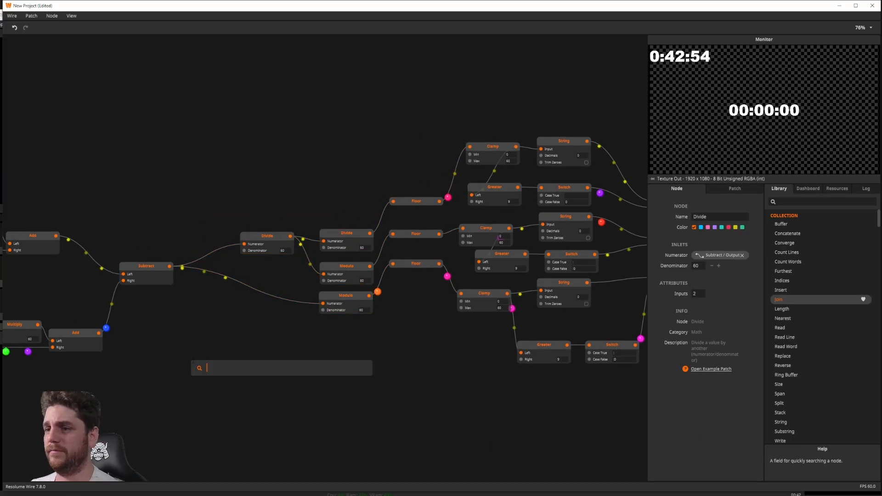
pyautogui.write('time')
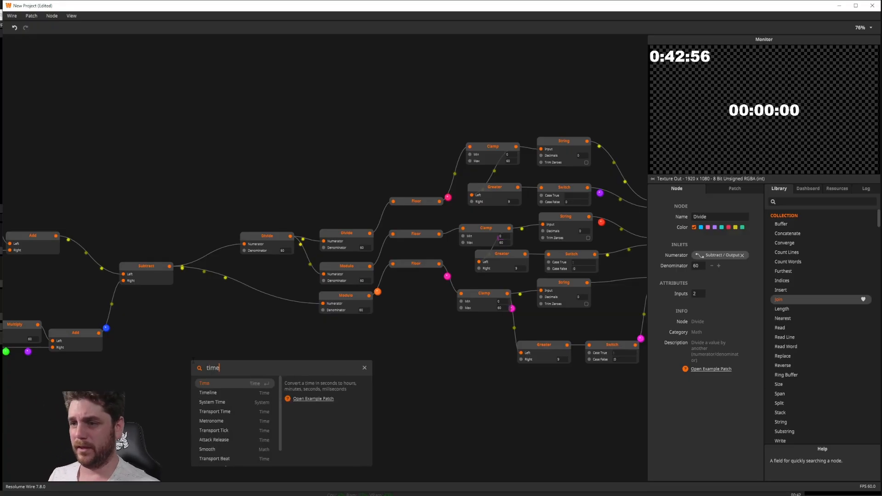
pyautogui.click(204, 383)
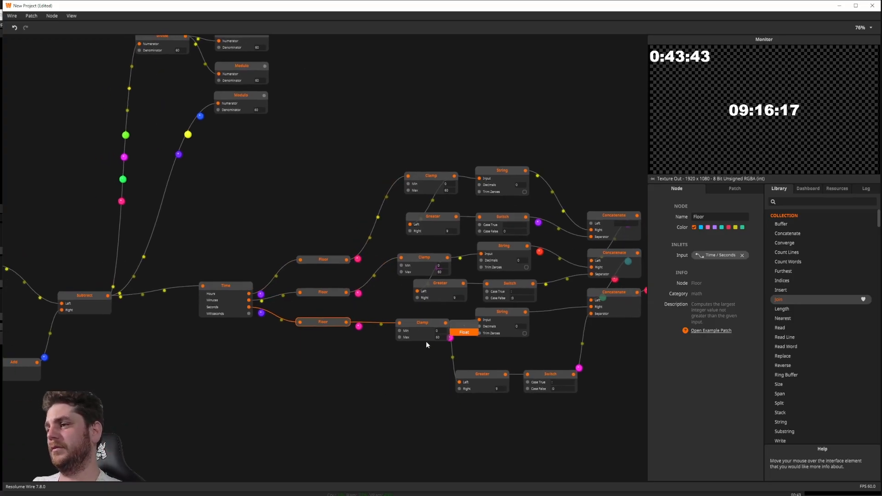
pyautogui.click(396, 321)
pyautogui.write('NYE-Countdown')
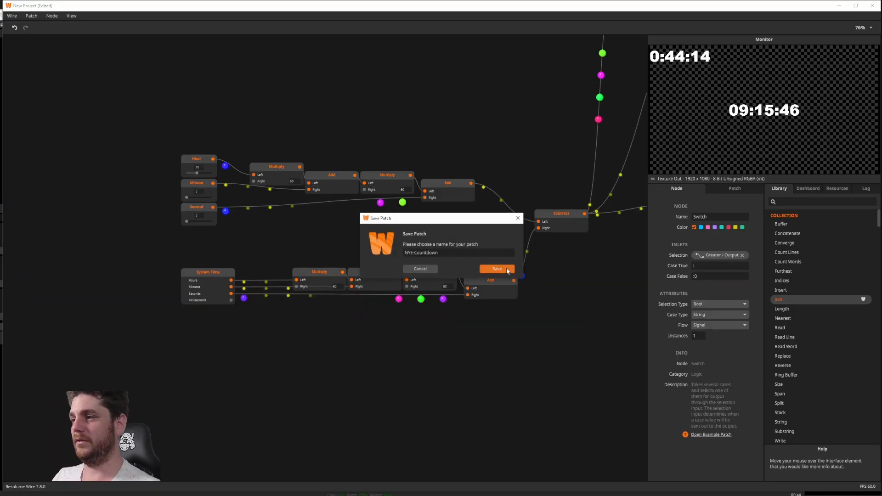
# Step: Save the patch as NYE-Countdown and compile it
pyautogui.click(11, 15)
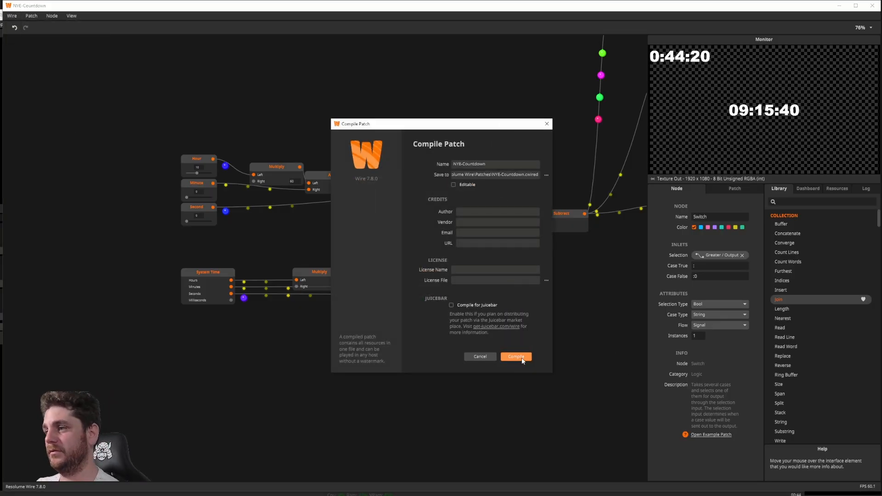
pyautogui.click(516, 357)
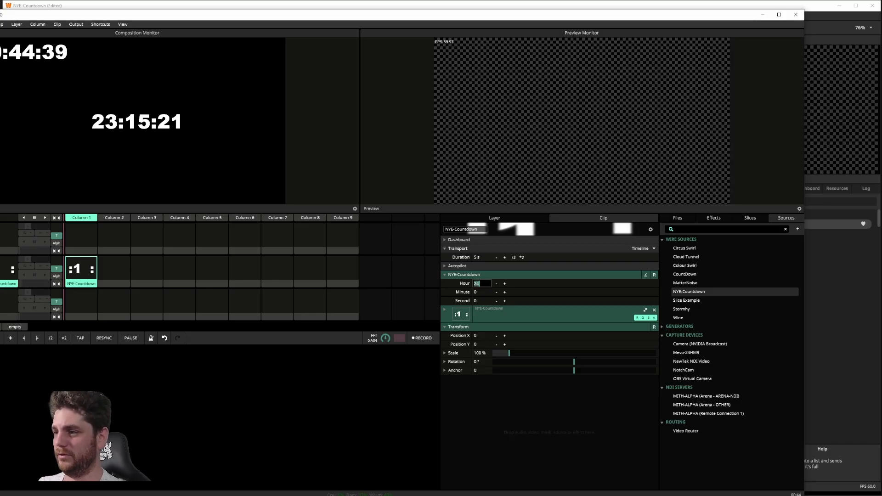
# Step: Enter 5 into the NYE-Countdown clip's Hour parameter
pyautogui.write('5')
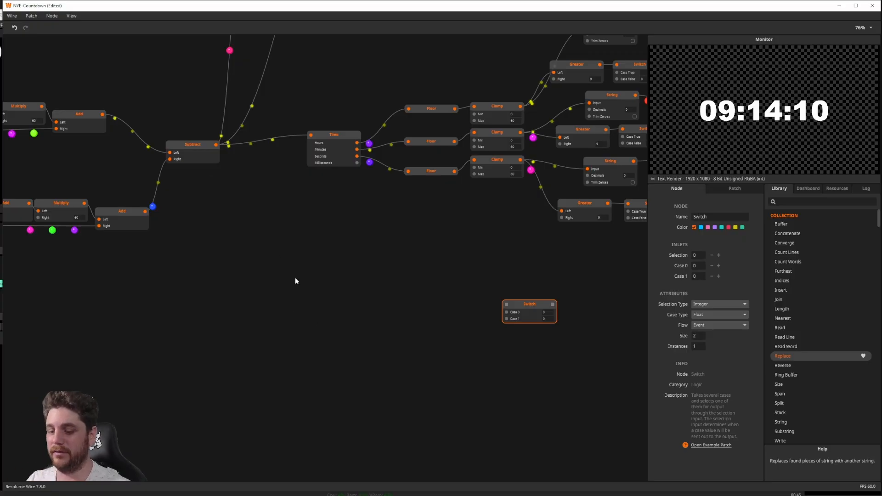
# Step: Add a Greater node and feed the remaining-time Subtract output into its Left inlet
pyautogui.write('gre')
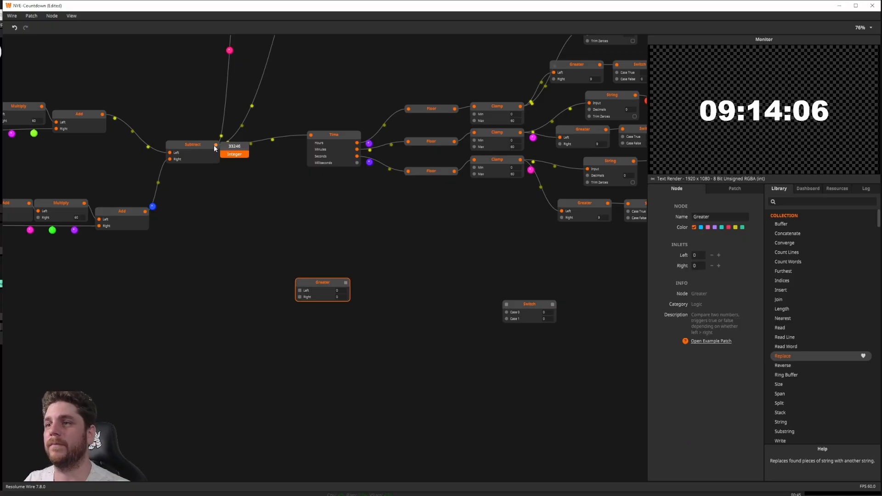
pyautogui.moveTo(216, 145); pyautogui.dragTo(300, 291)
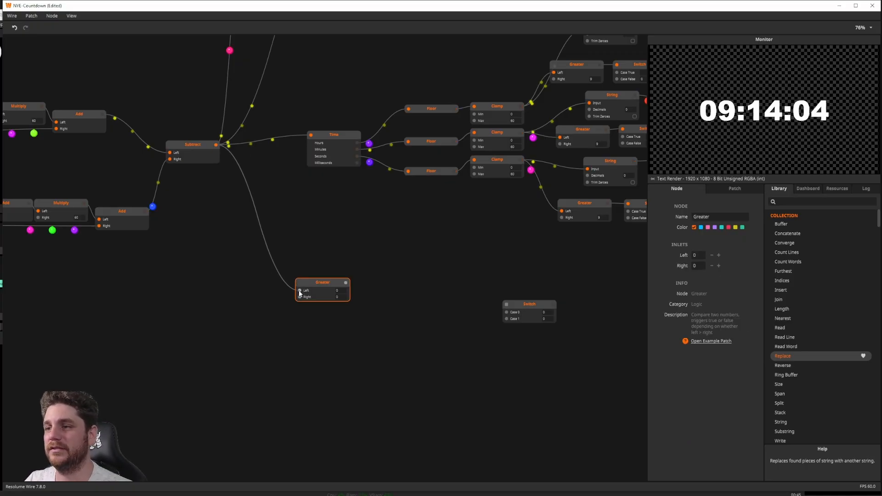
pyautogui.moveTo(225, 153); pyautogui.dragTo(300, 290)
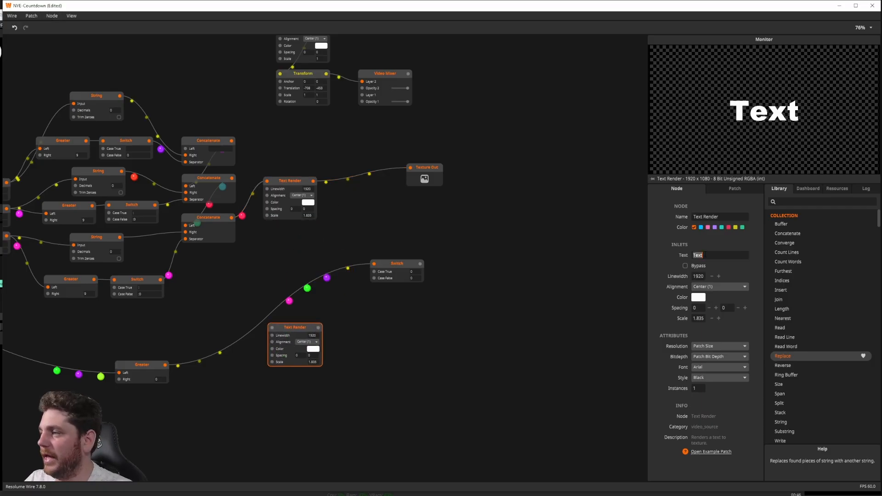
# Step: Set the second Text Render to 'Happy New Year' and wire it into the Switch
pyautogui.write('Happy New Year')
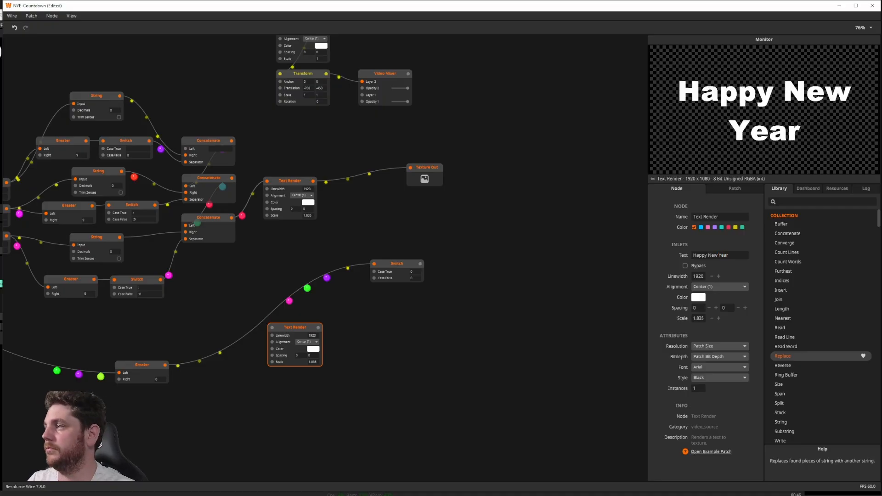
pyautogui.moveTo(295, 327); pyautogui.dragTo(290, 242)
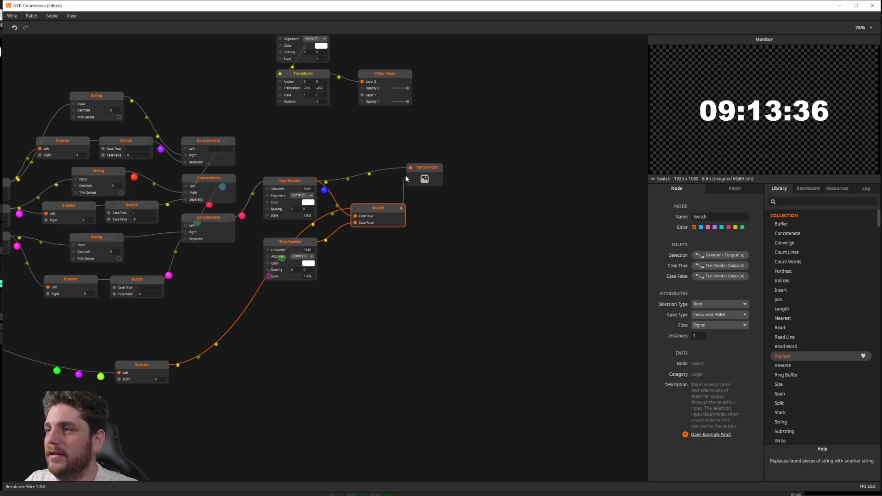
pyautogui.click(491, 183)
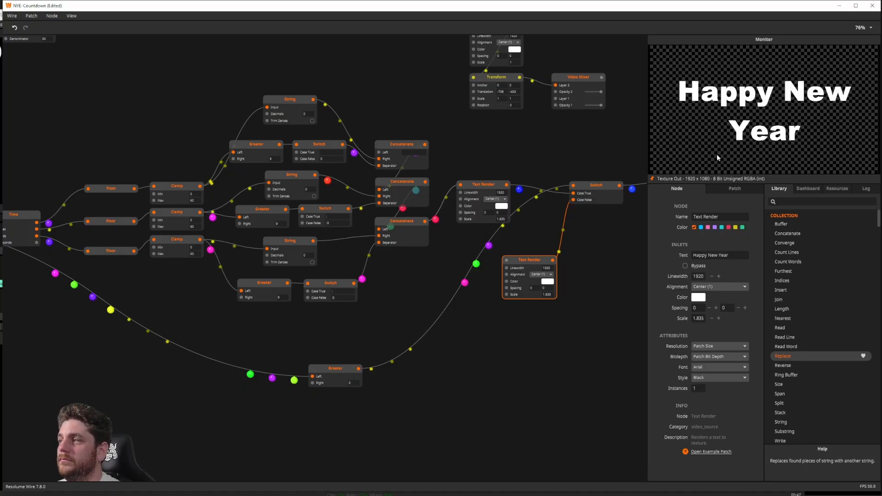
pyautogui.moveTo(544, 420)
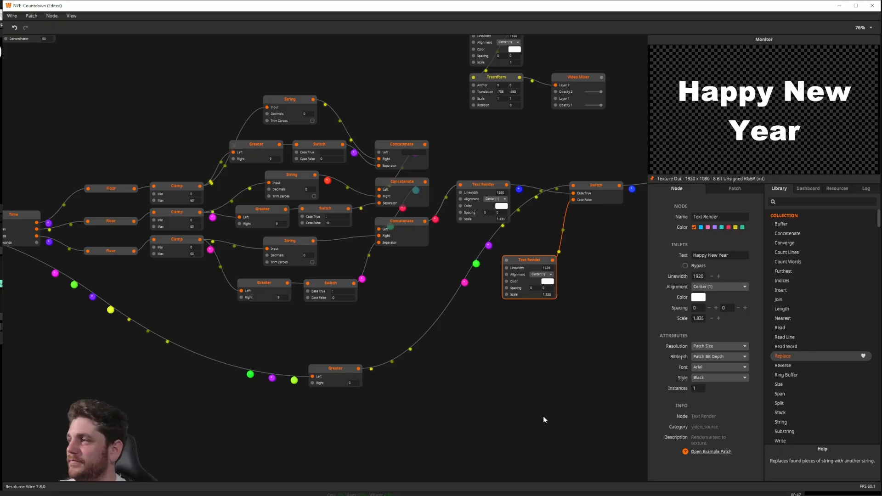